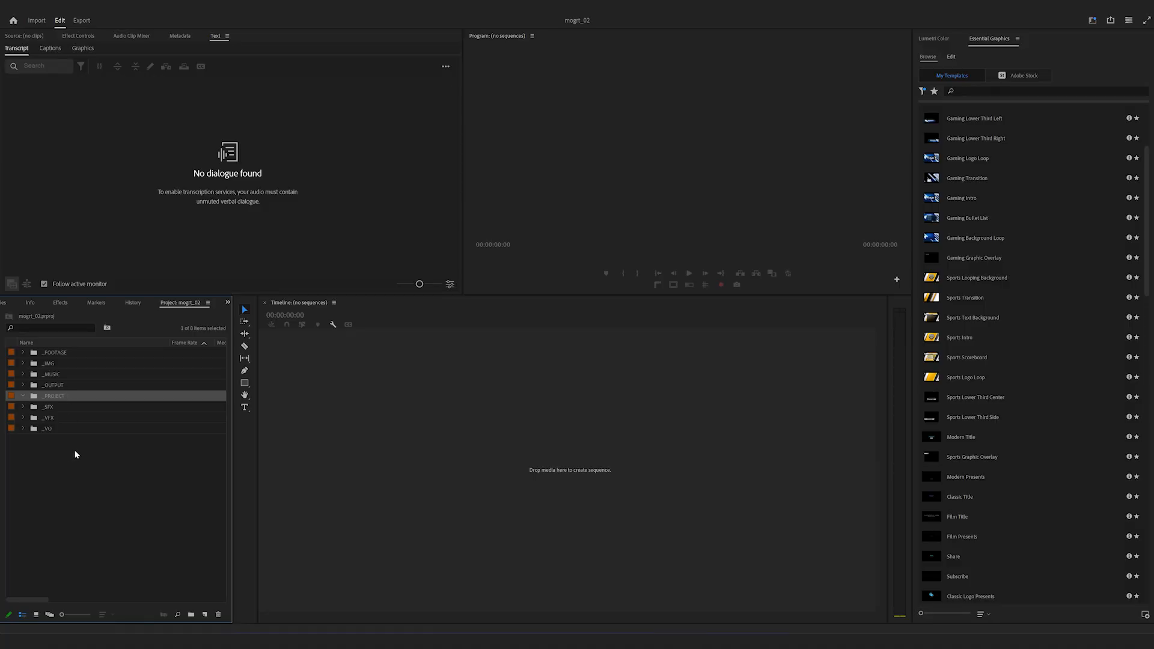
Create a new HD 1080p 29.97 fps sequence named Mogrt_demo.
left_click(205, 615)
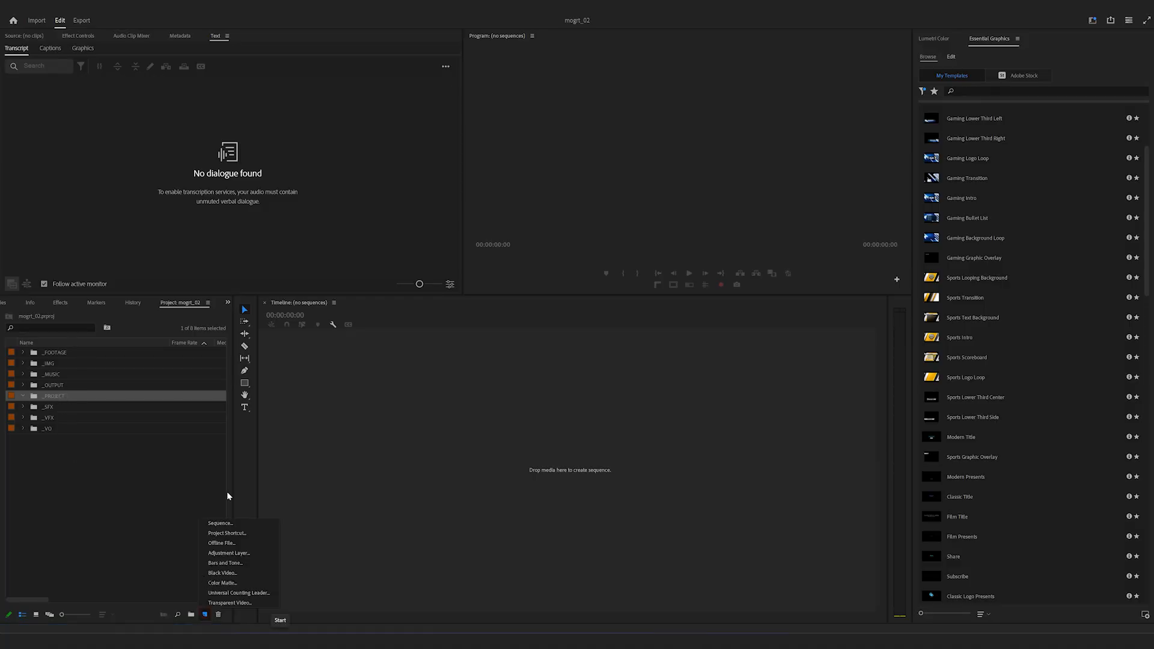
left_click(219, 523)
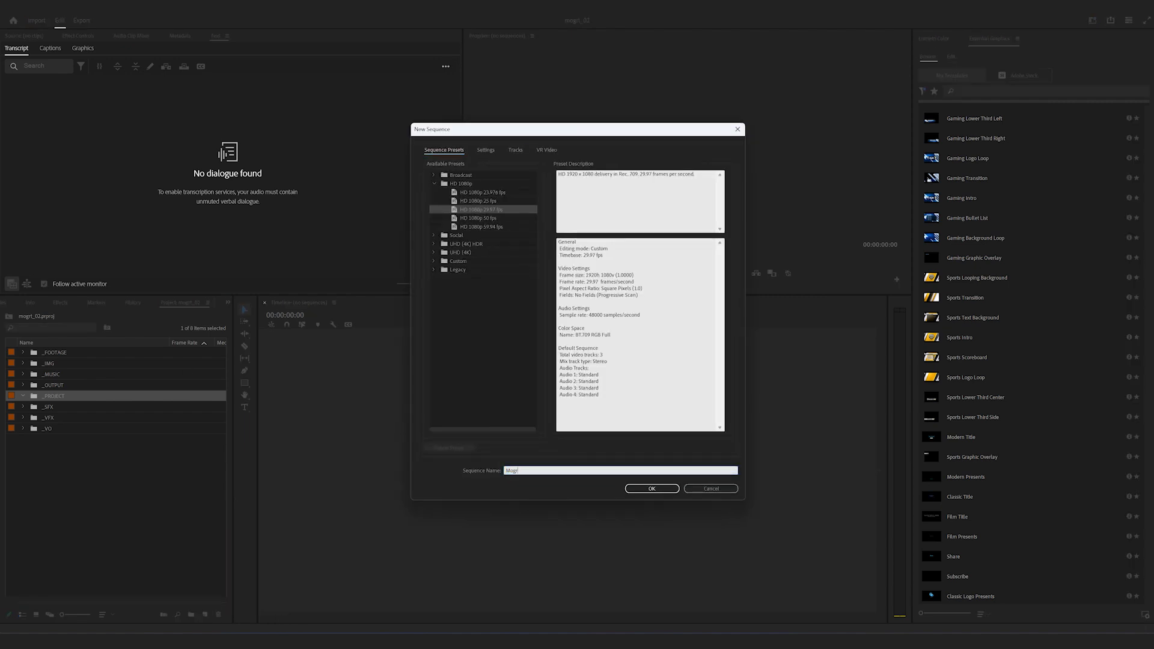
left_click(651, 488)
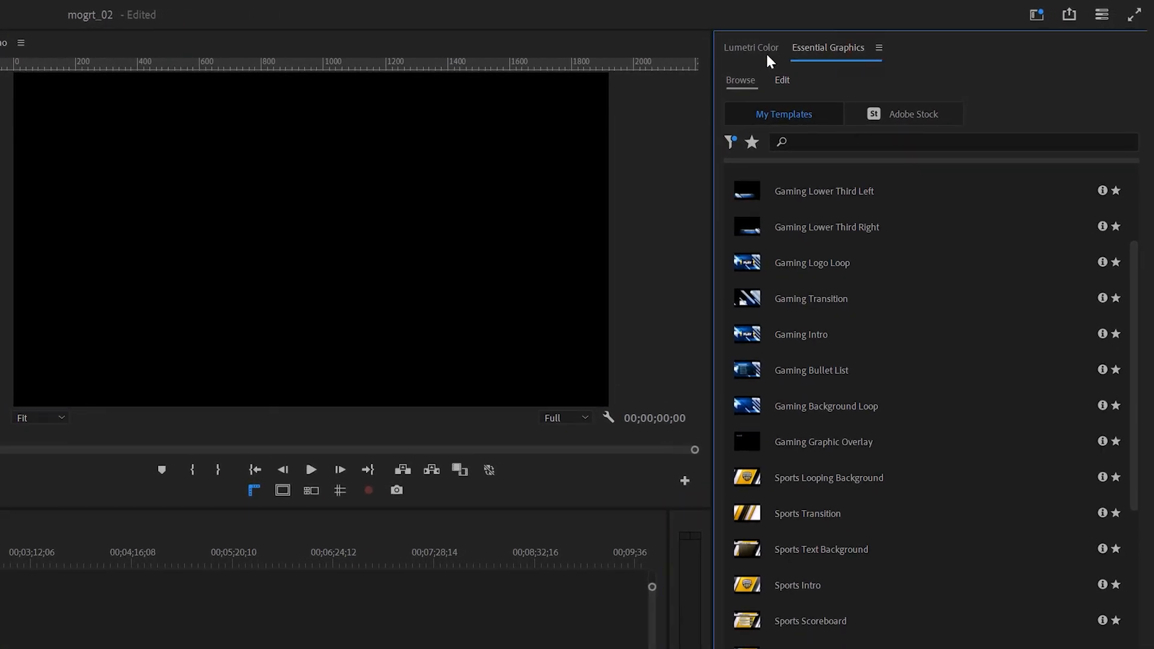
Show the Essential Graphics panel from the Window menu.
left_click(181, 13)
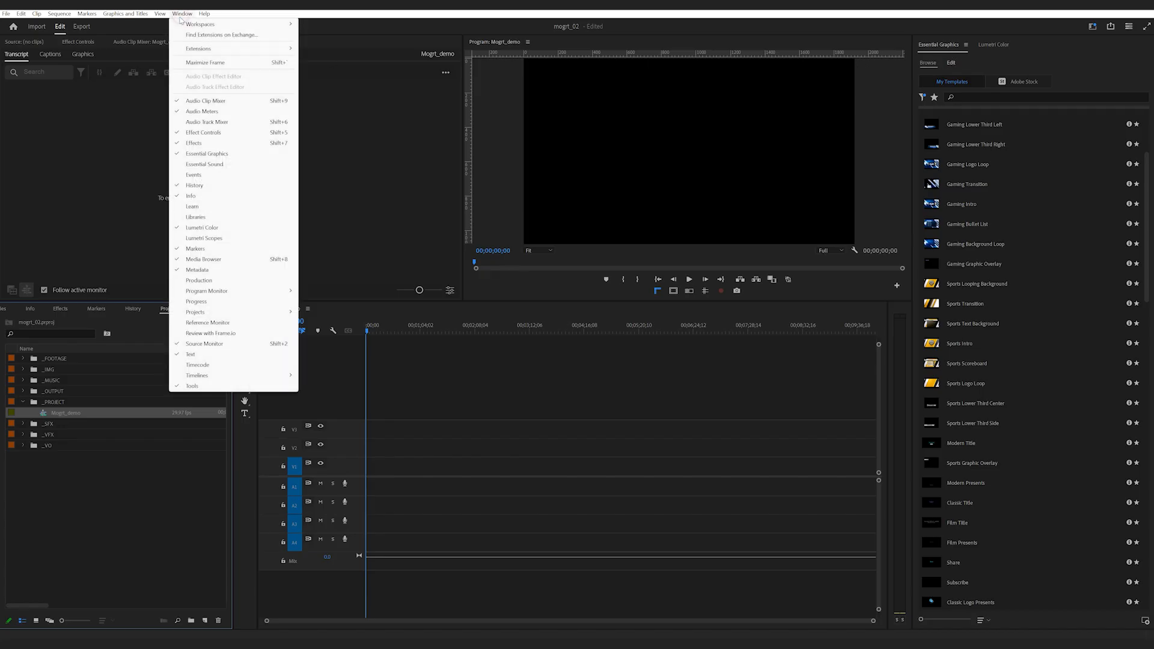
left_click(200, 24)
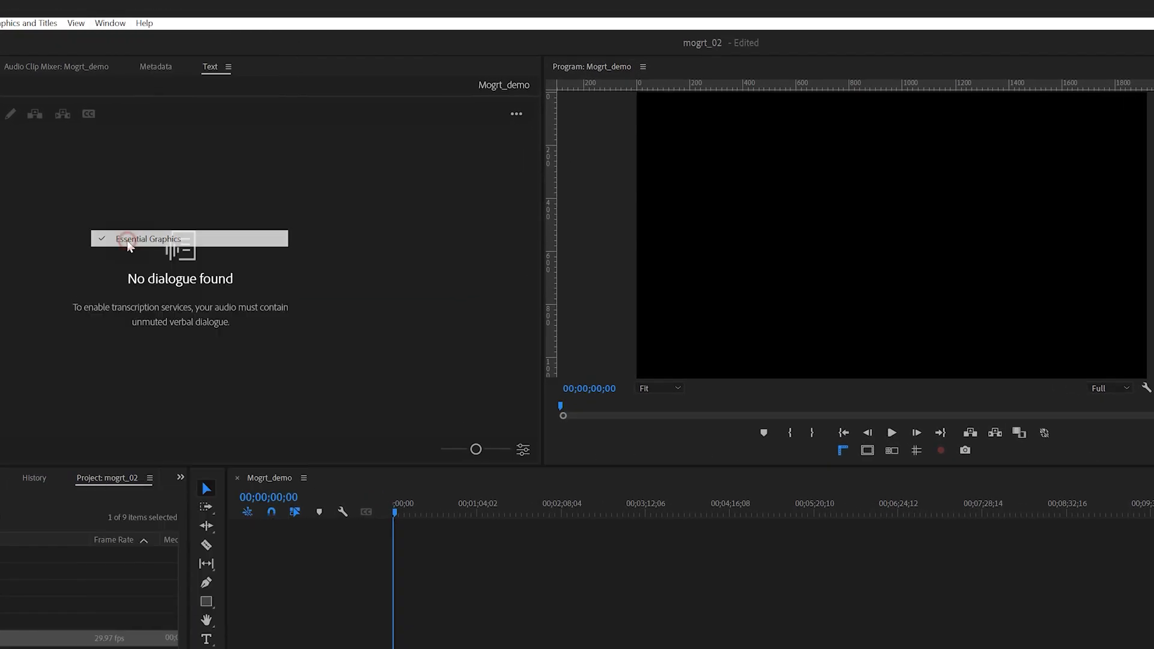
left_click(146, 238)
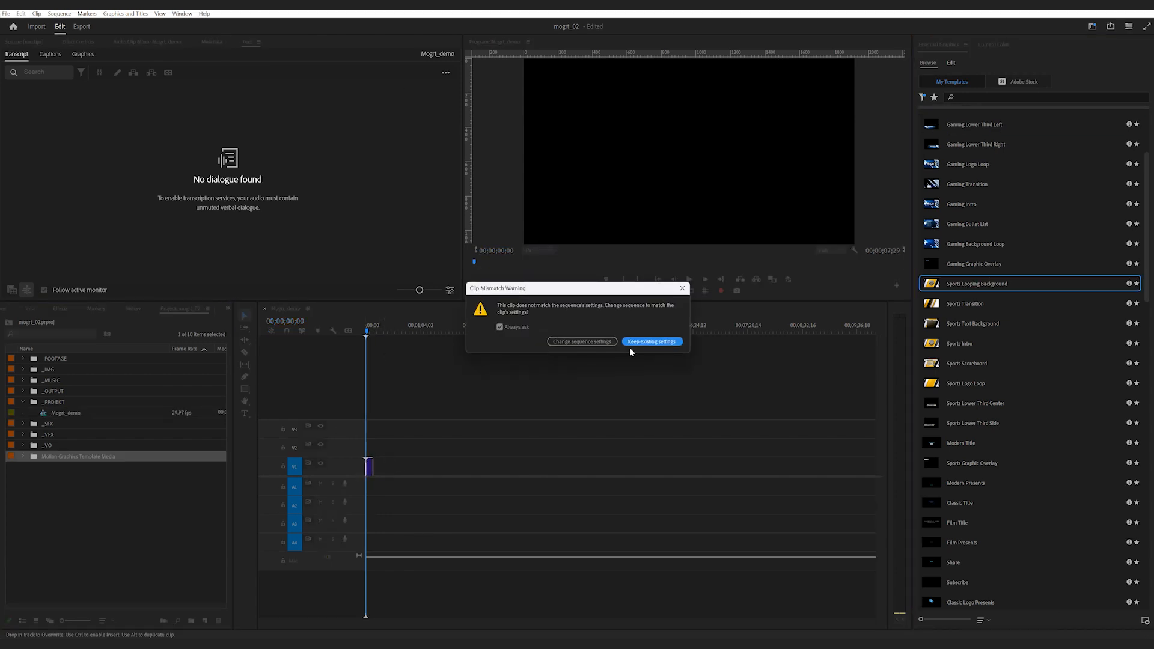
Keep existing sequence settings for Sports Looping Background and set its title text to NYC.
left_click(650, 340)
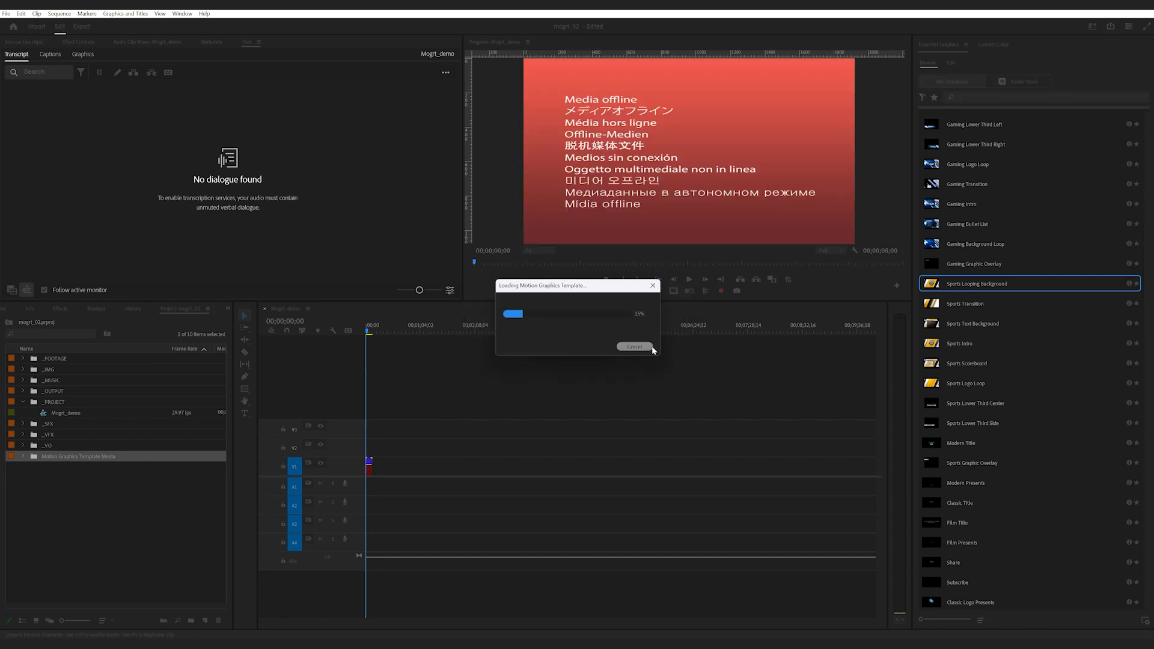
mouse_move(545, 291)
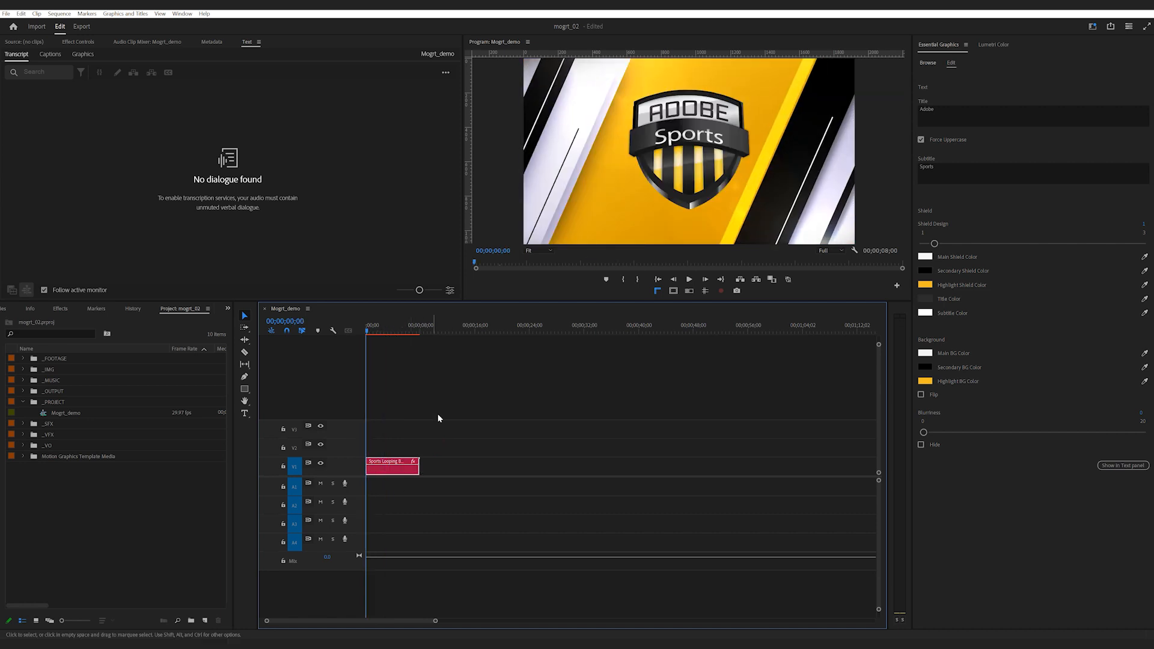
left_click(688, 279)
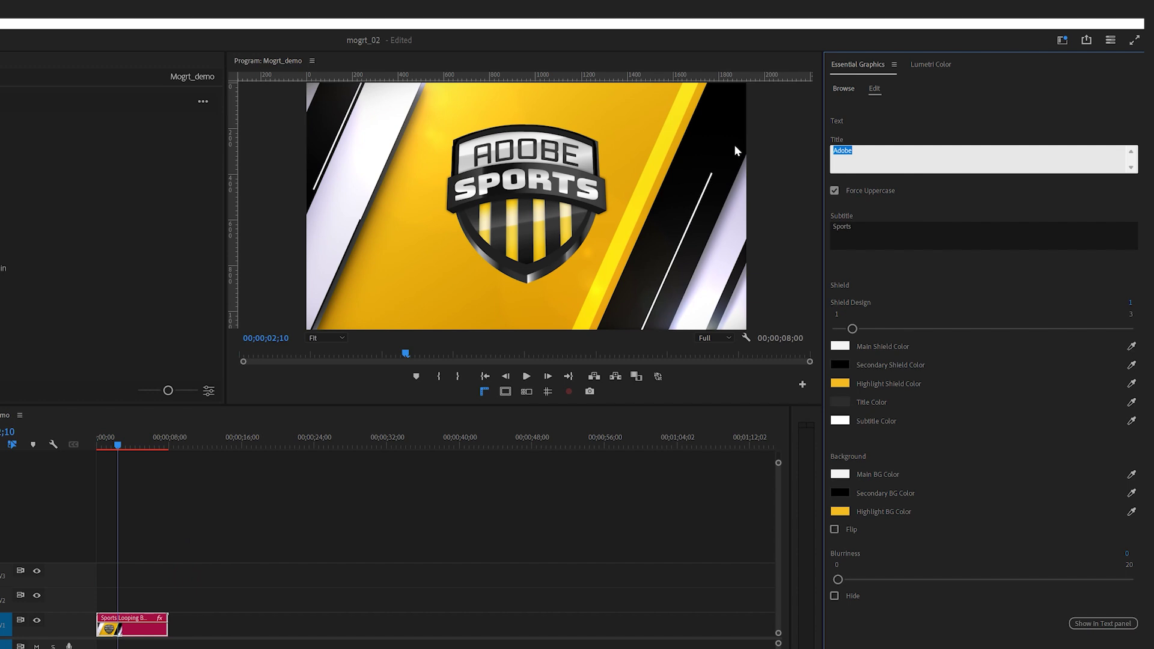
type("NYC")
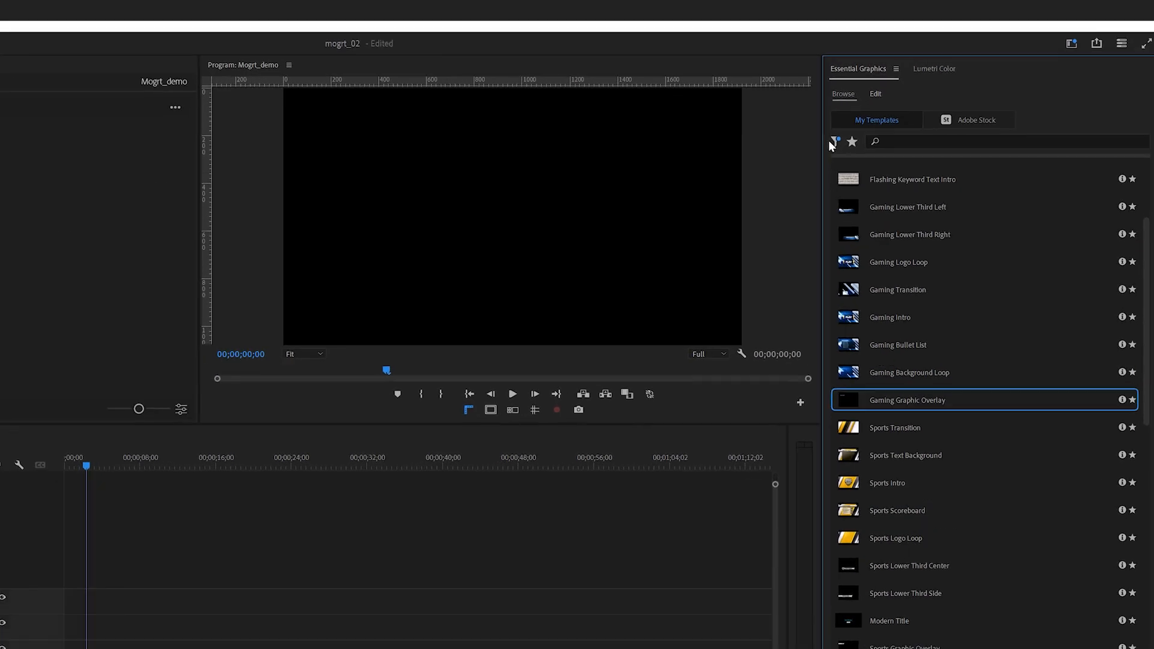
mouse_move(835, 144)
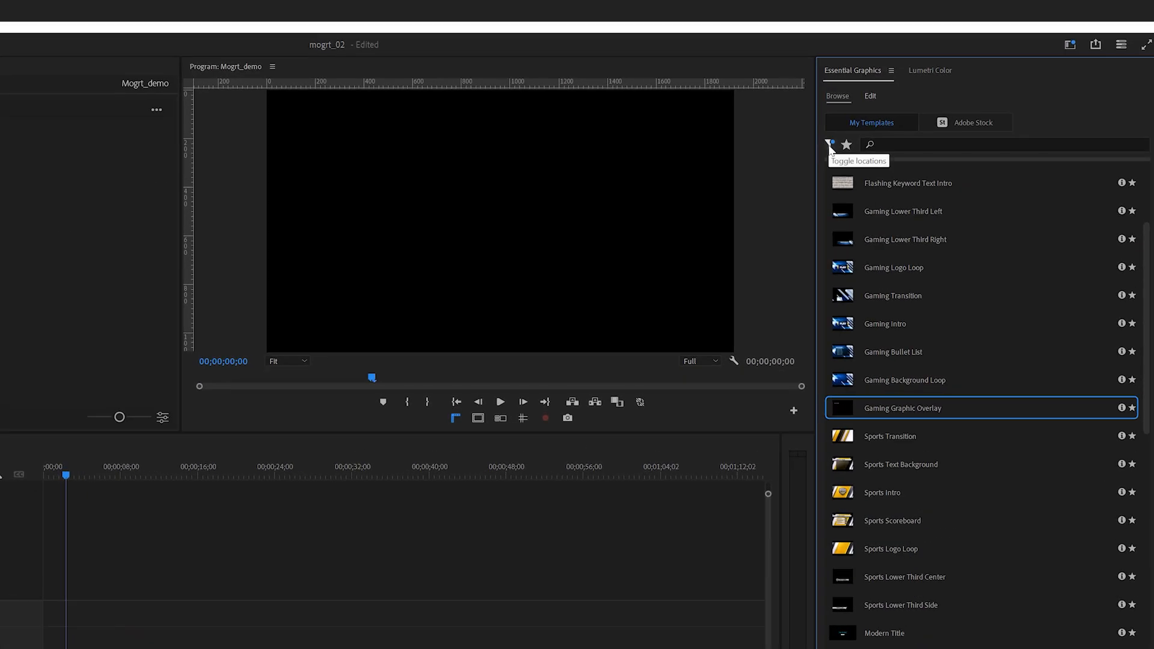
Show the template source locations listing Local Templates Folder and Libraries.
left_click(831, 144)
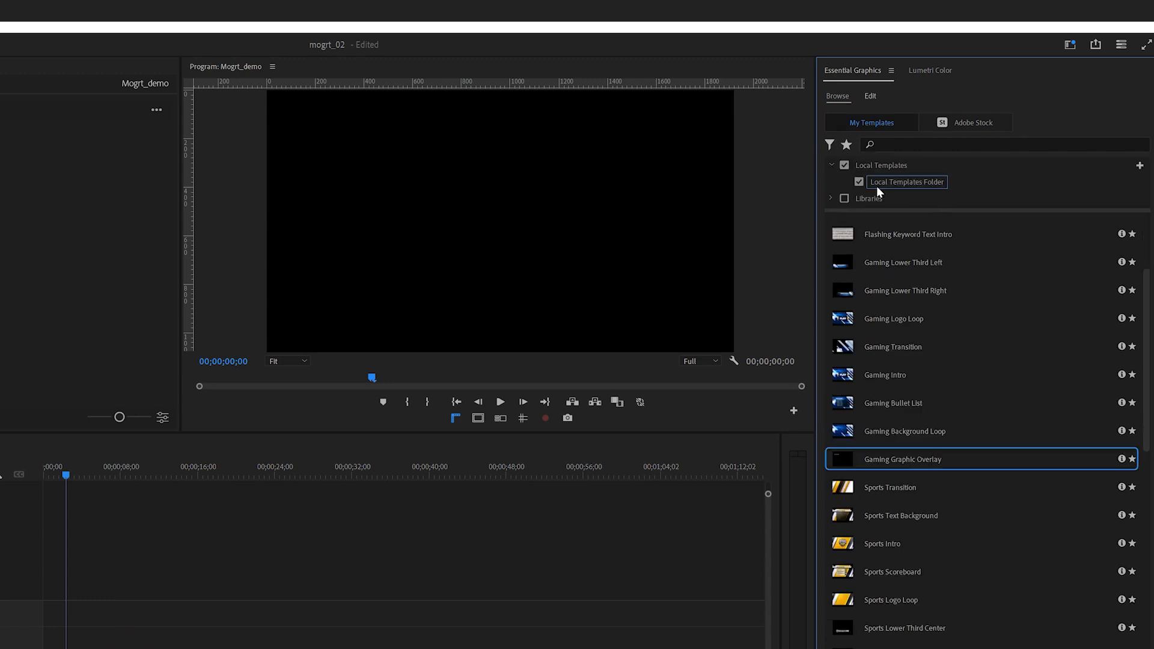
mouse_move(888, 190)
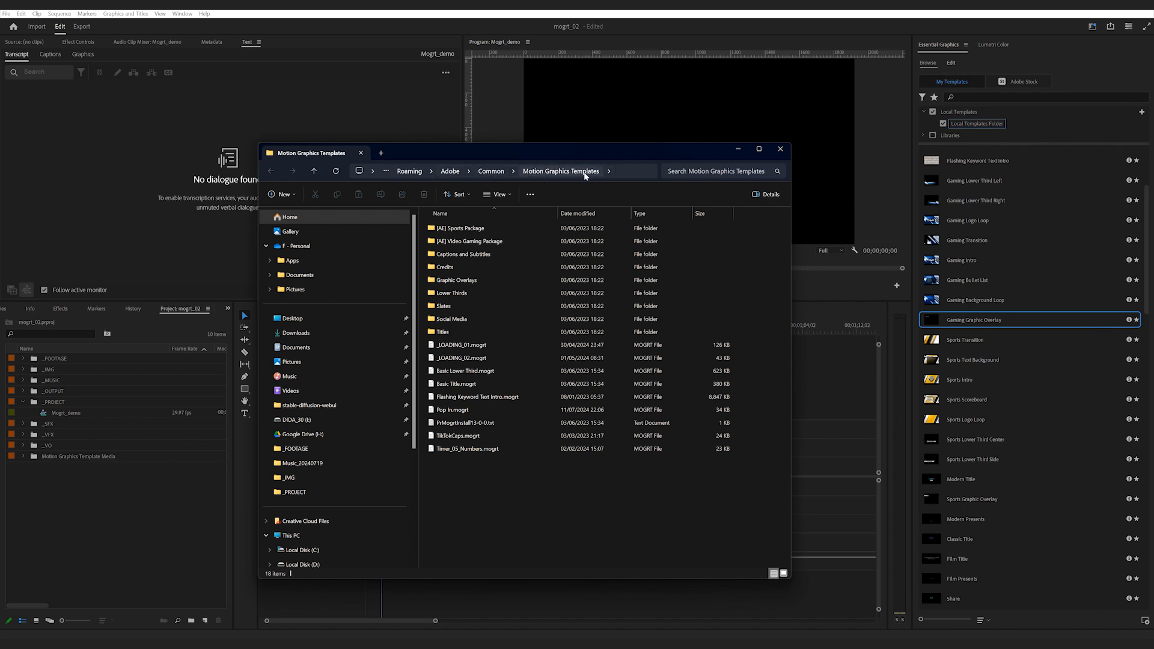
mouse_move(798, 167)
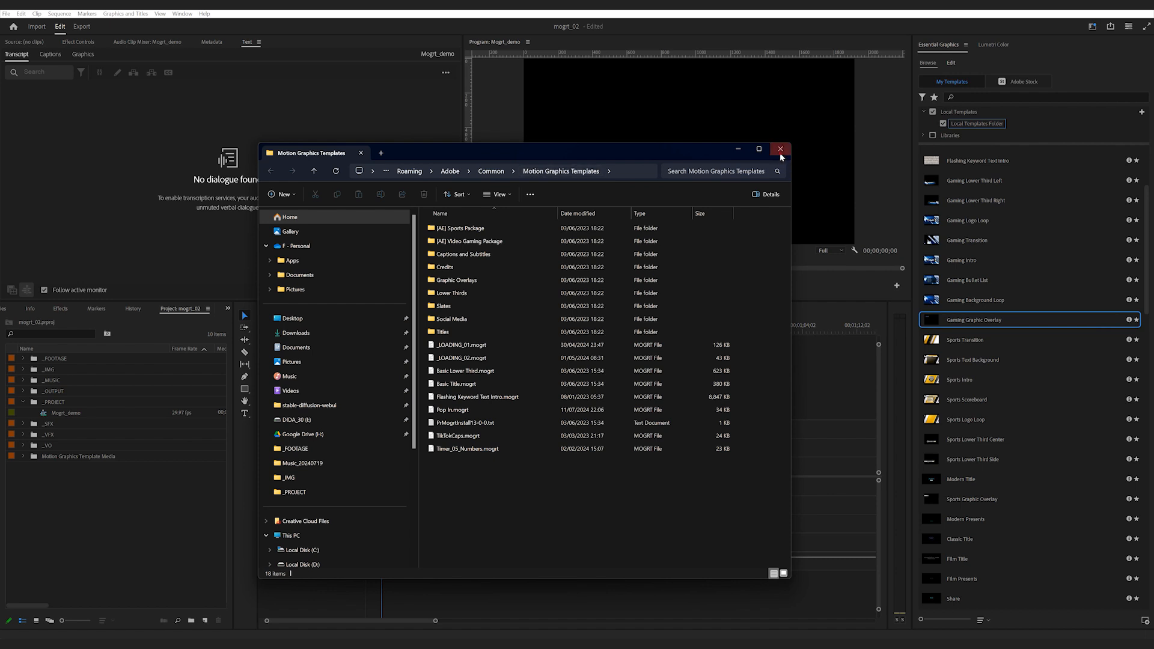
Close the Motion Graphics Templates folder window to return to Premiere Pro.
left_click(779, 149)
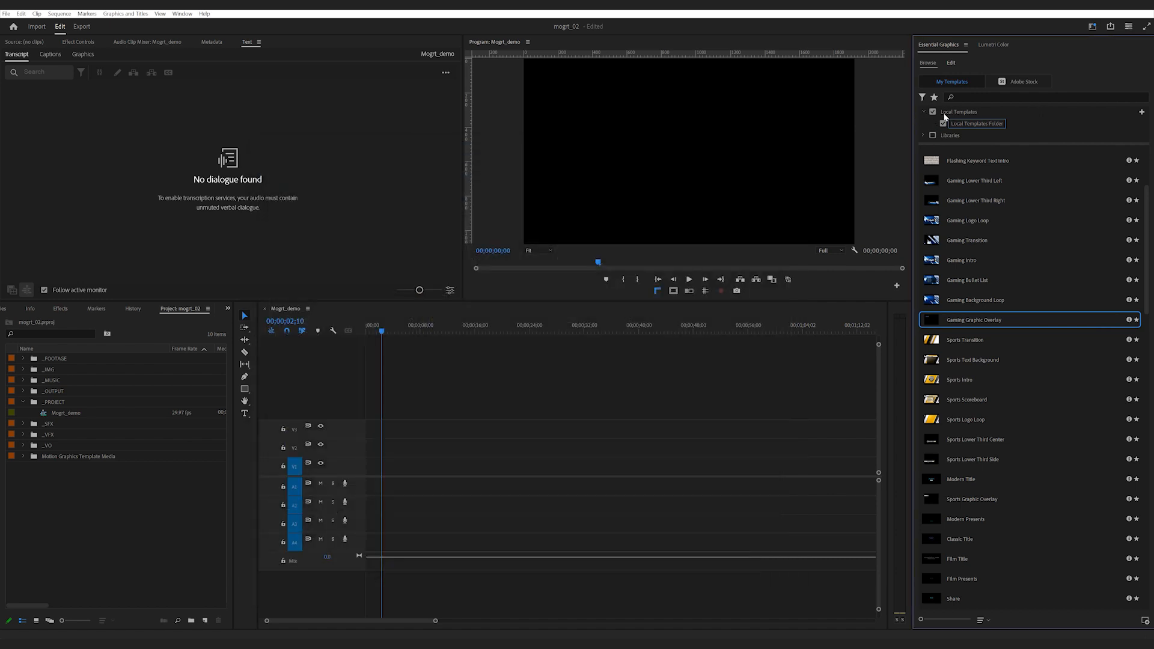
mouse_move(1143, 110)
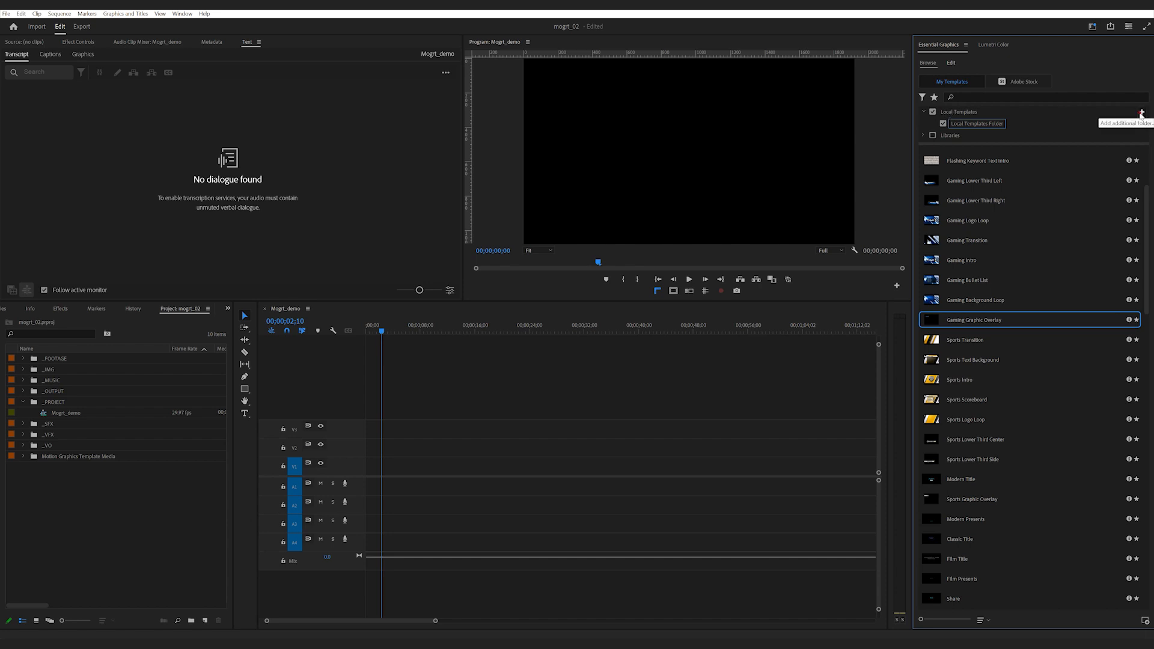
Add the mogrts folder as a template location and hide the Local Templates Folder.
left_click(1143, 110)
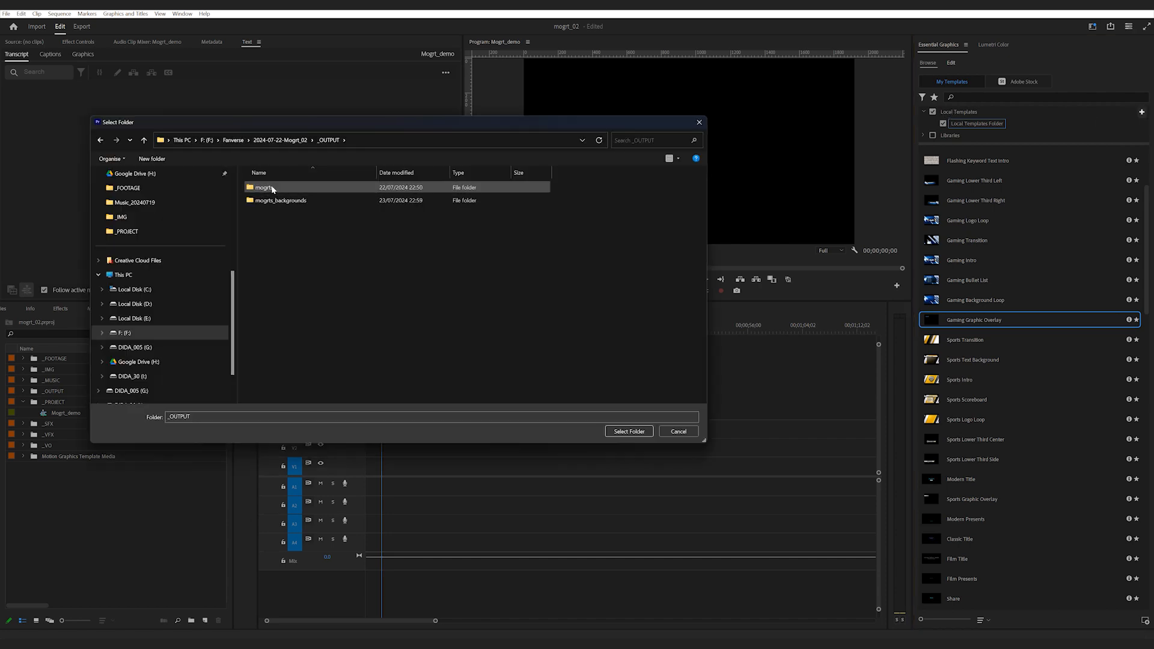
left_click(262, 188)
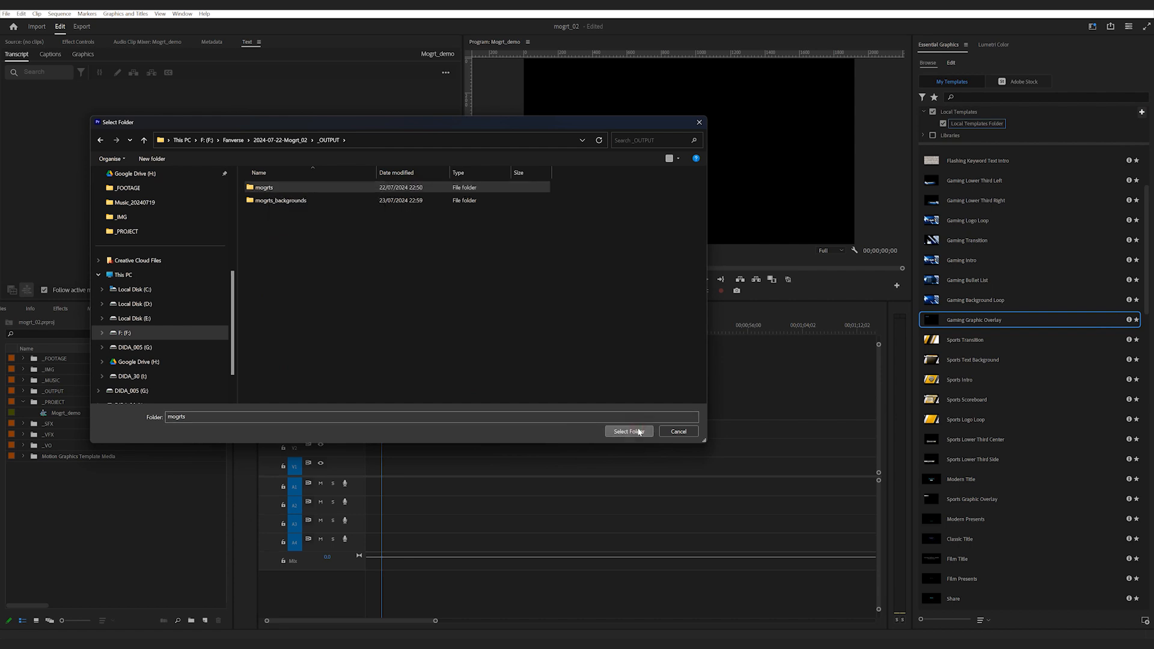
left_click(628, 431)
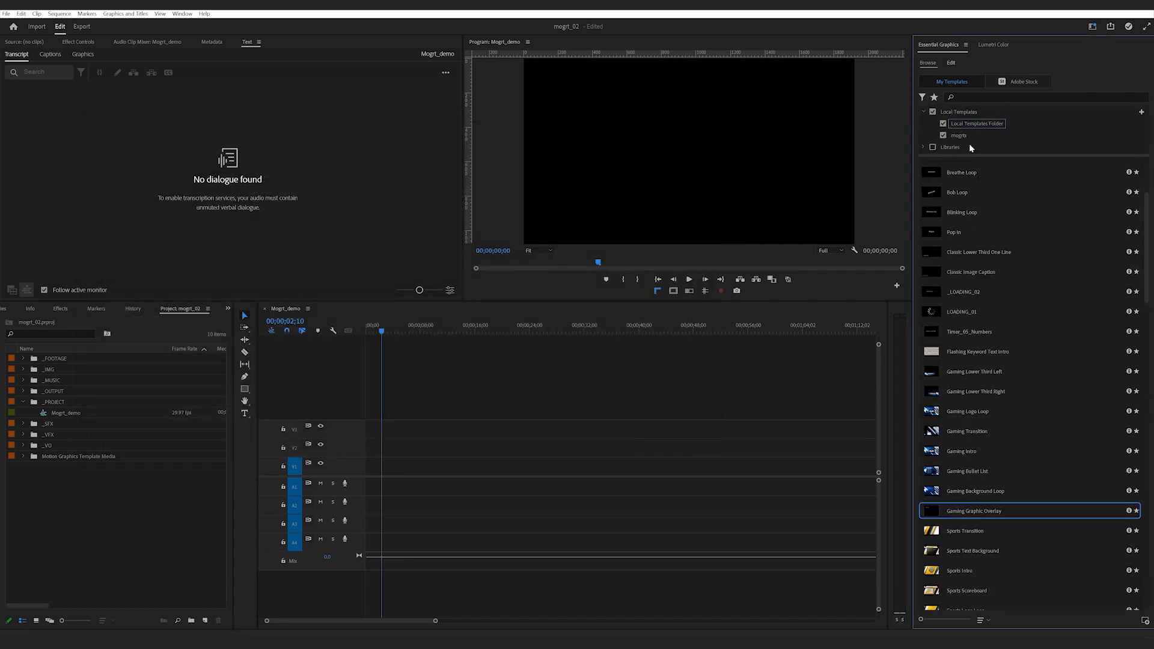
left_click(942, 123)
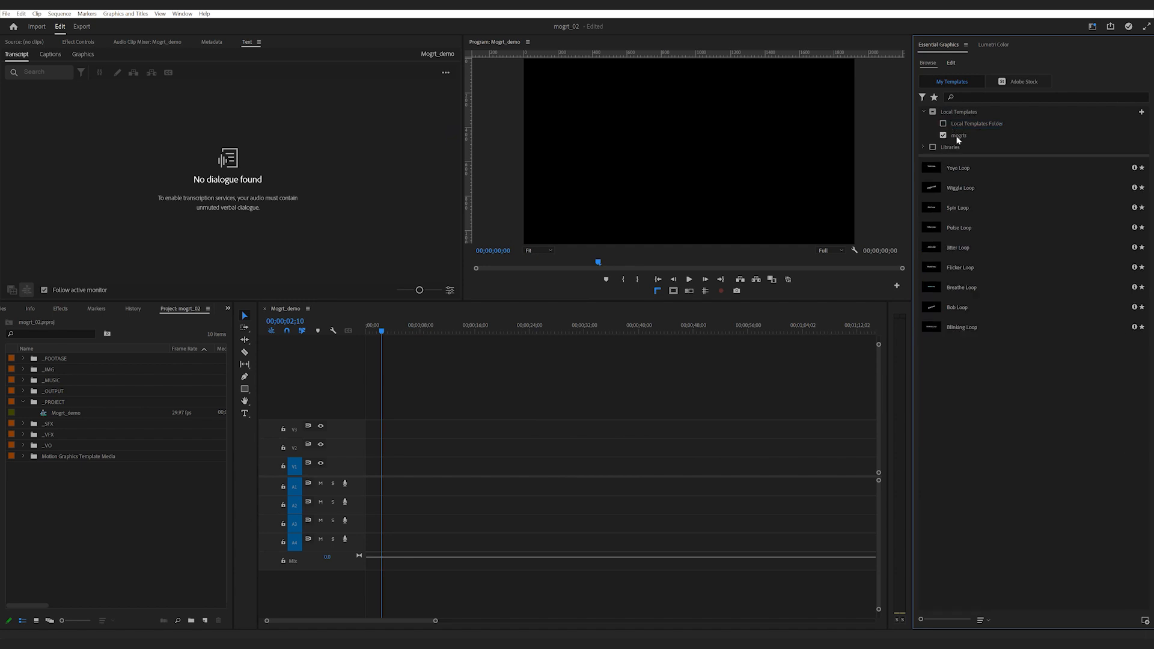
mouse_move(920, 170)
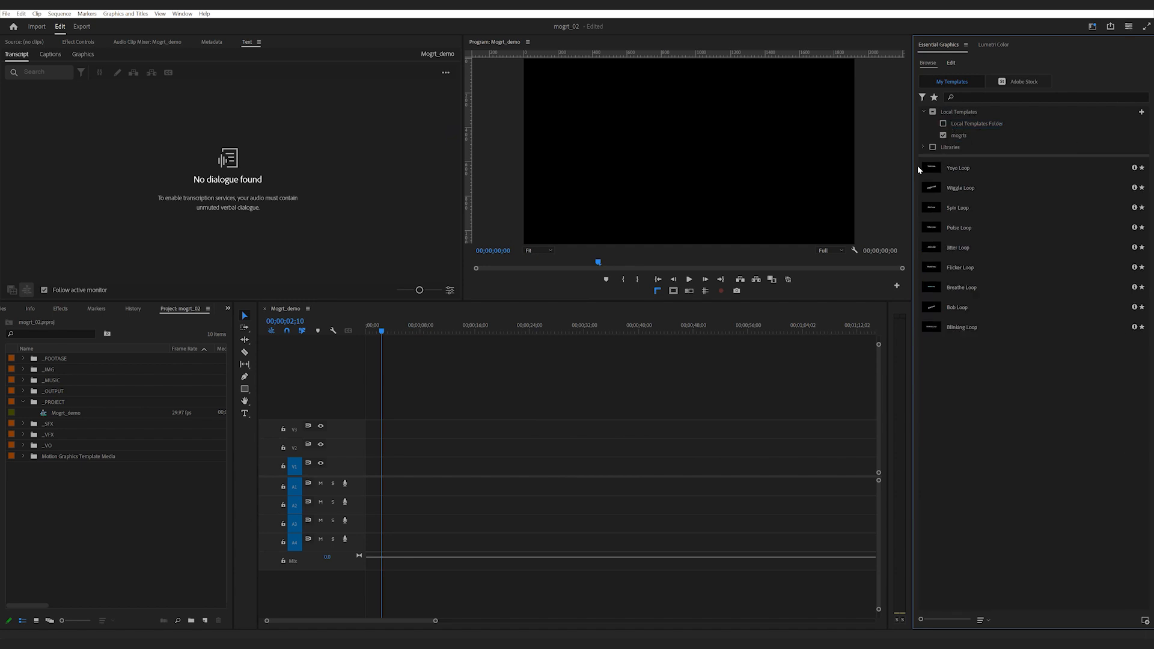
mouse_move(953, 170)
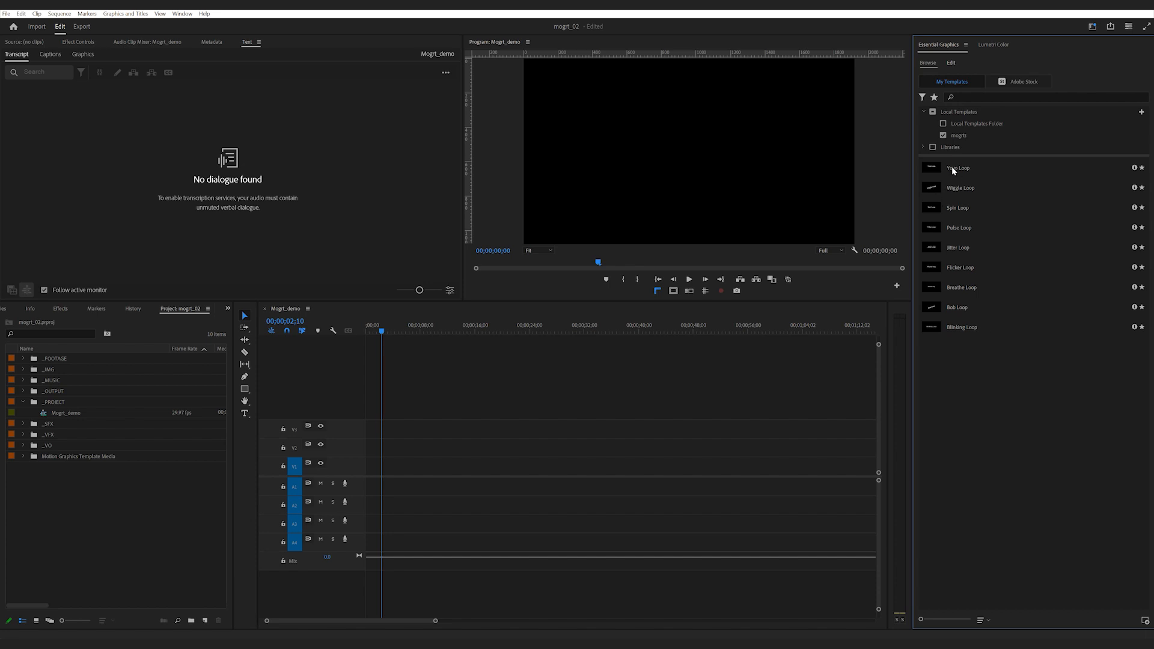
mouse_move(968, 336)
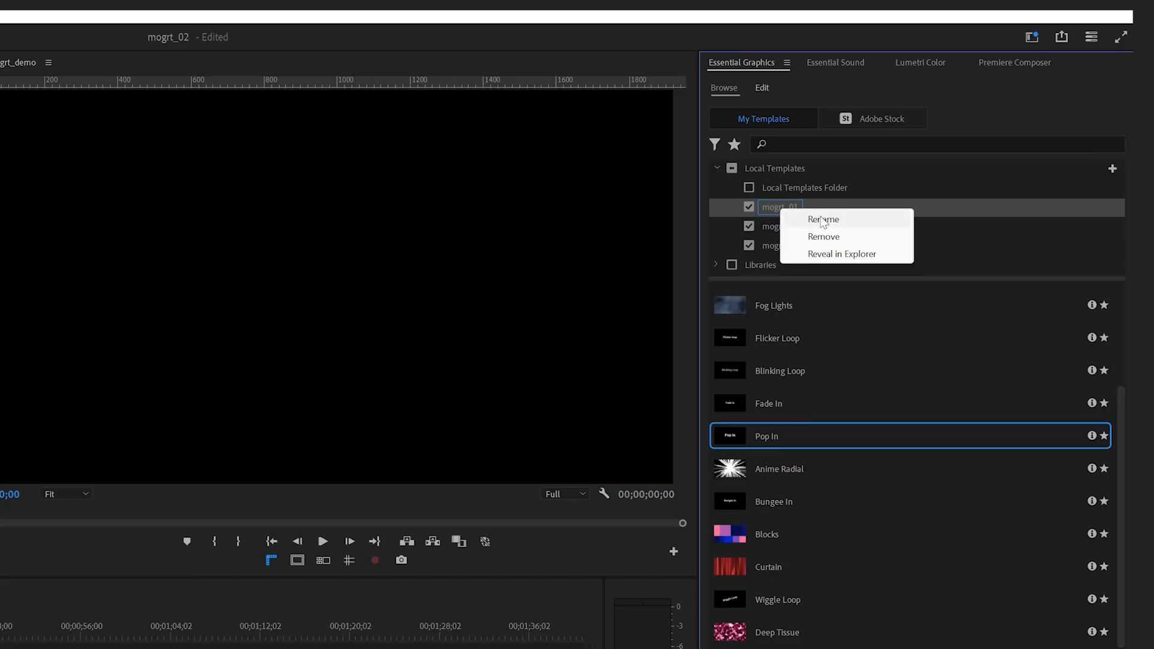
mouse_move(852, 257)
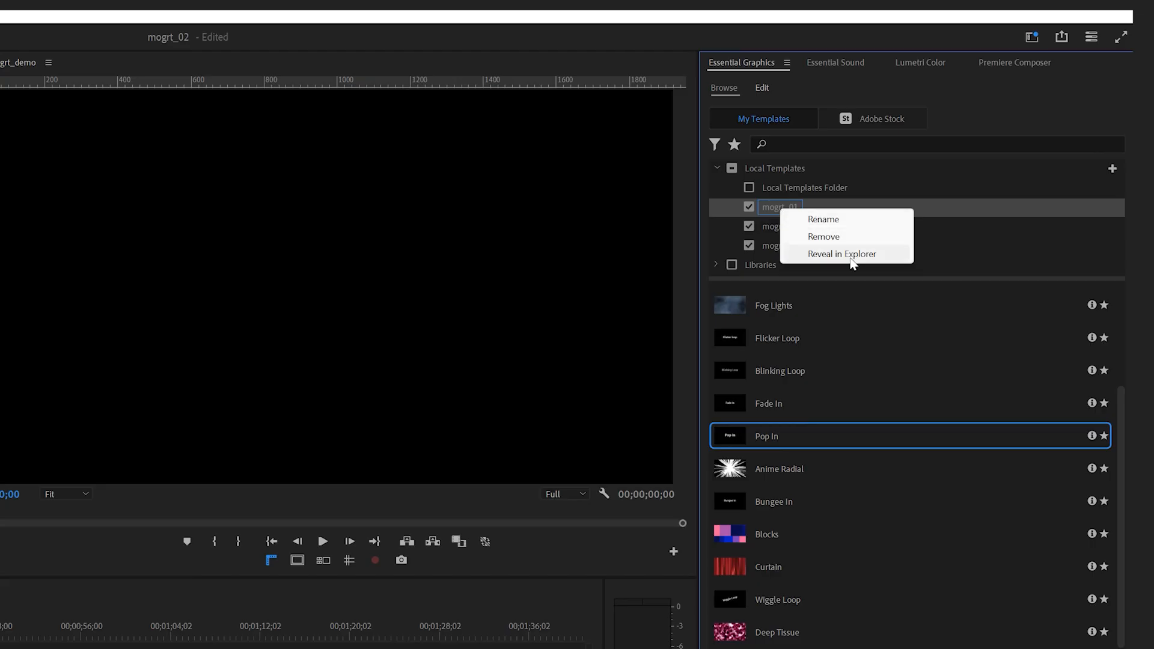
left_click(822, 219)
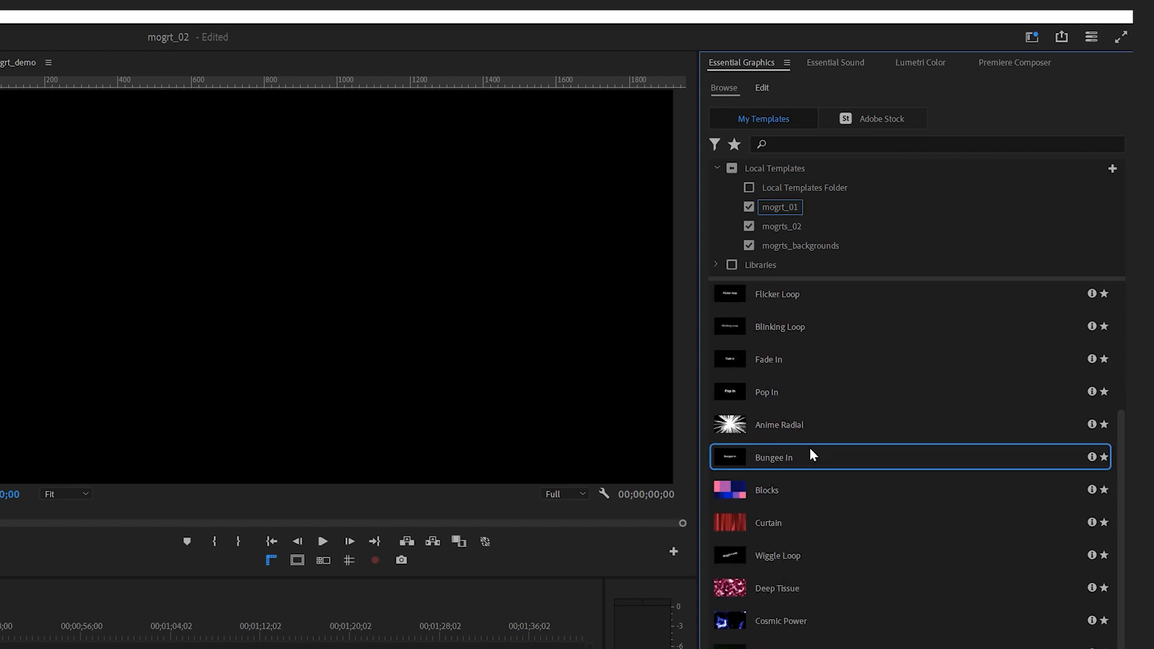
scroll("up", 3)
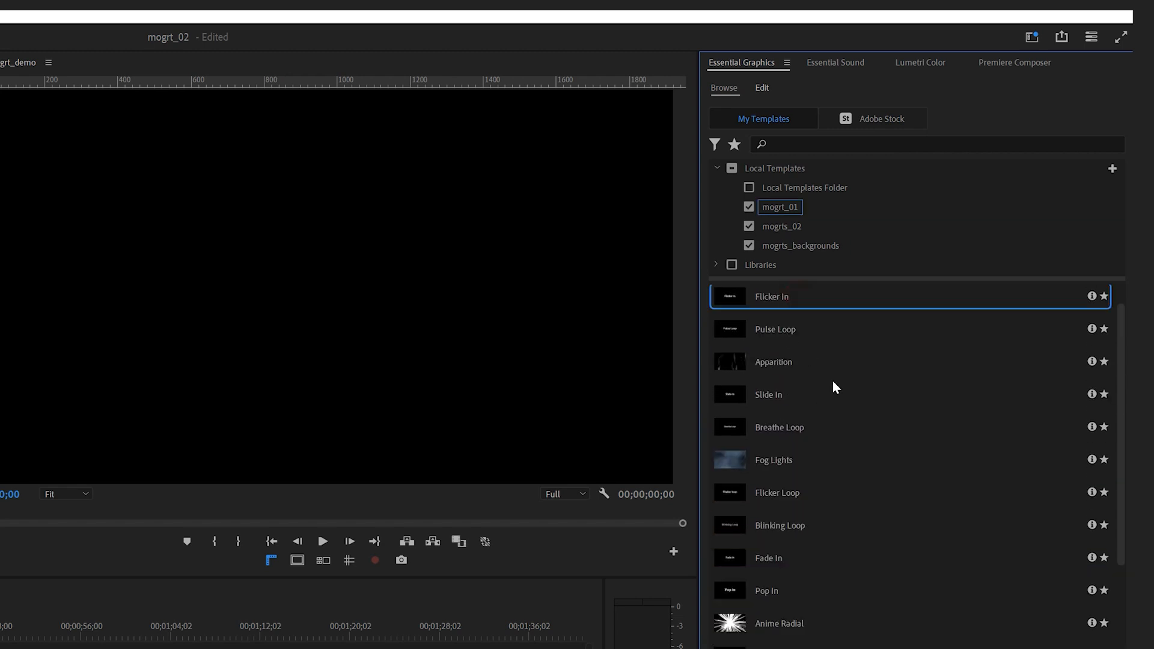
scroll("up", 3)
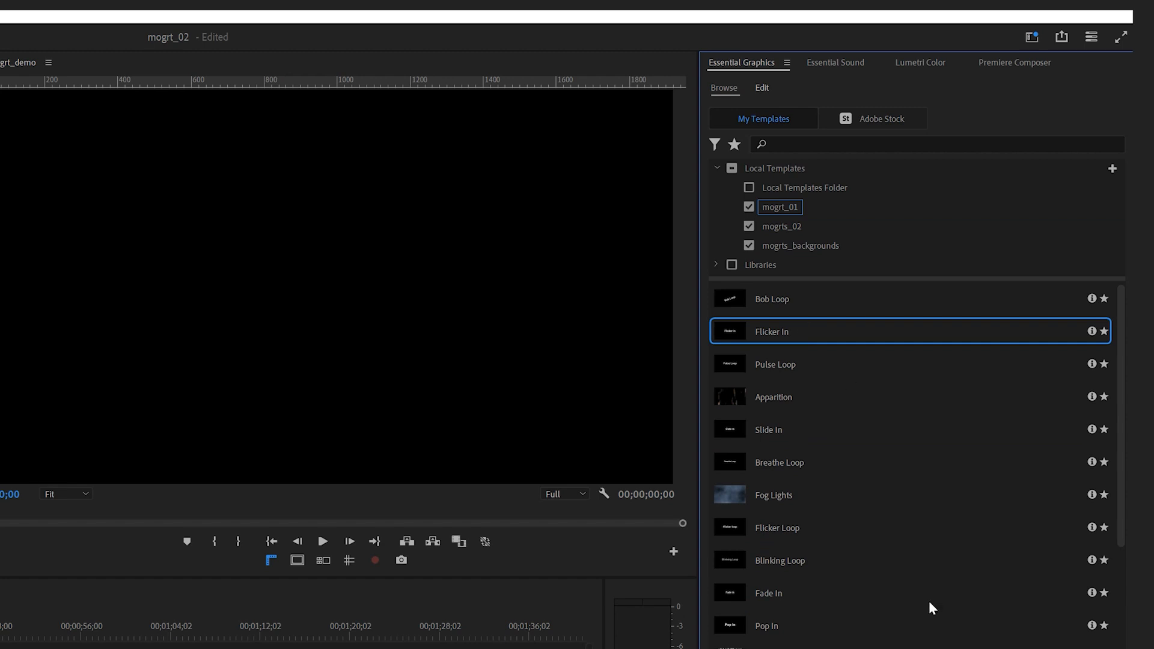
scroll("down", 3)
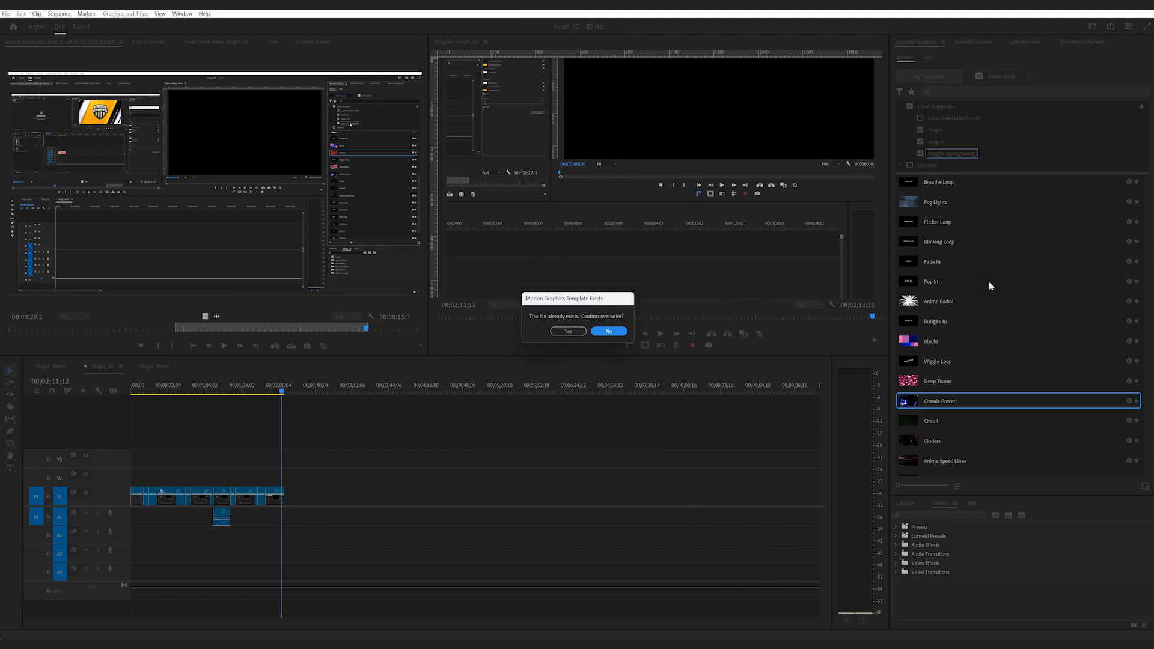
mouse_move(568, 332)
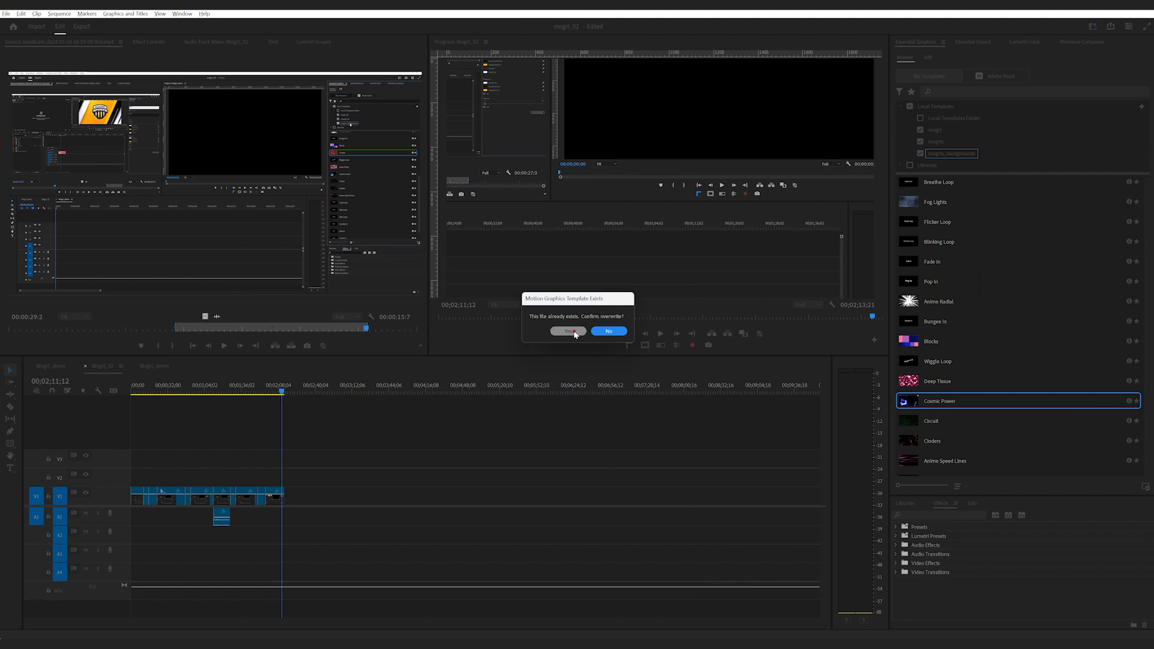
Overwrite the existing template, then browse the F drive to install another Motion Graphics template.
left_click(568, 332)
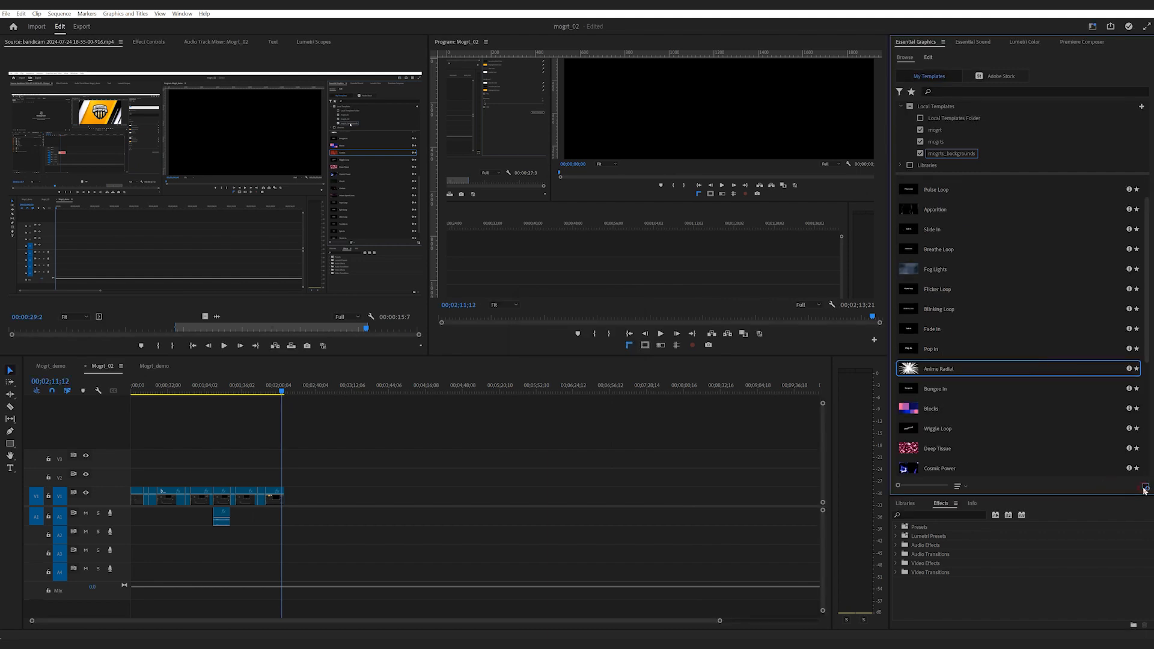
left_click(1146, 486)
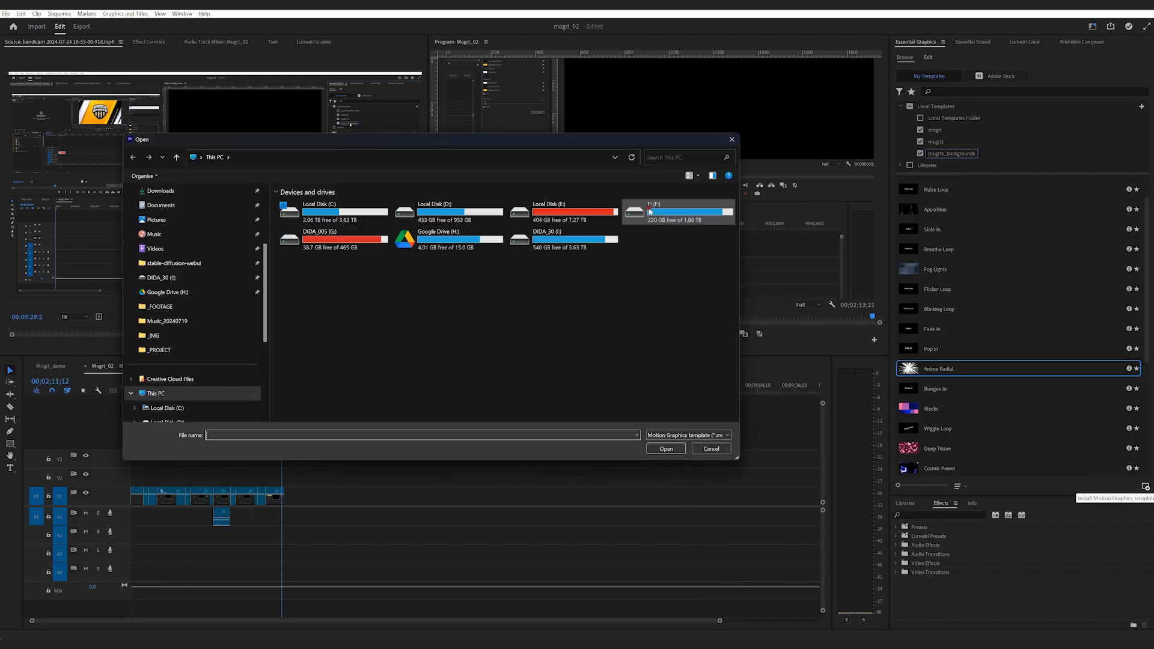
right_click(938, 369)
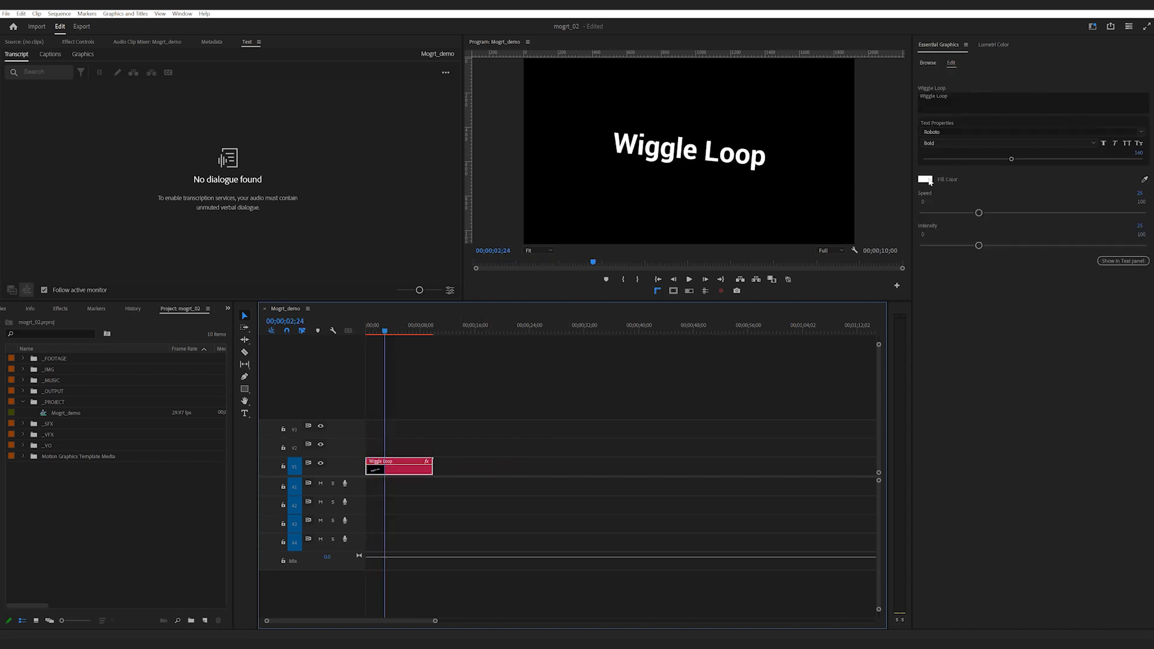
Set the Wiggle Loop title's fill colour to a red shade.
left_click(926, 179)
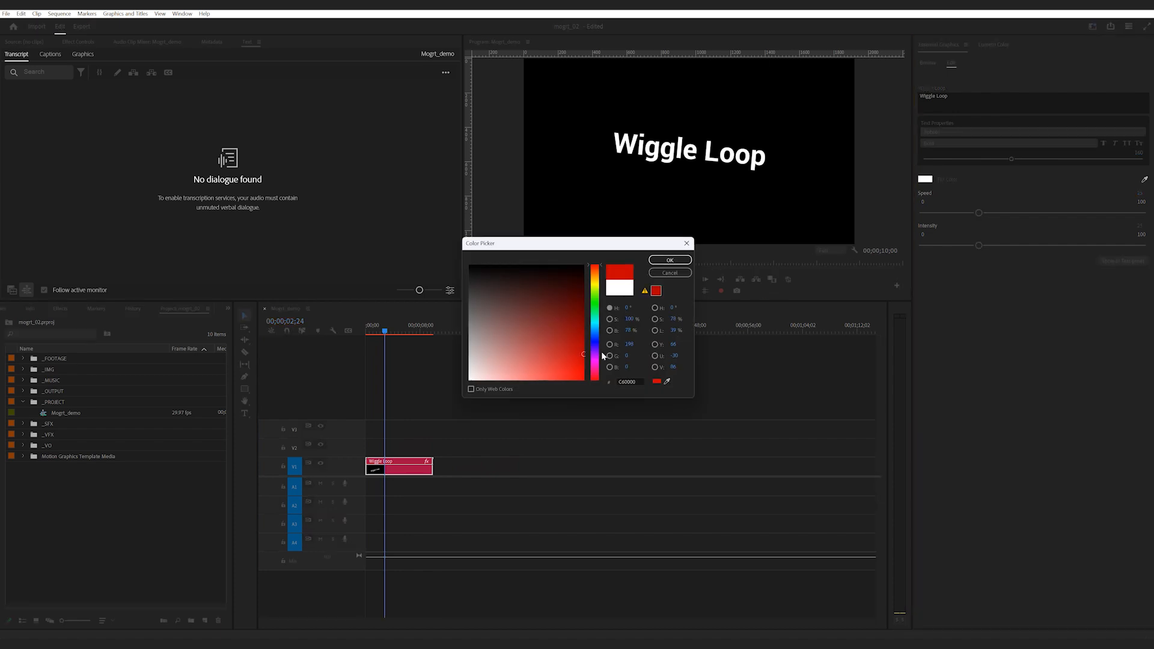
left_click(668, 260)
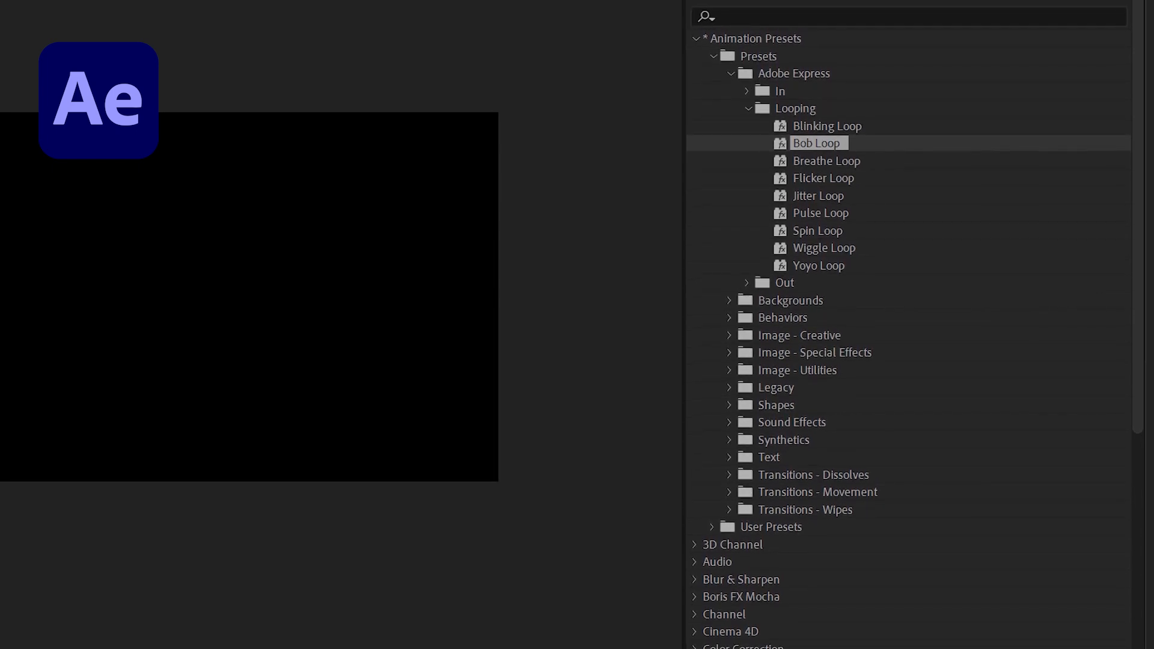
Scroll the Adobe Express looping animation presets such as Bob Loop and Wiggle Loop.
scroll("up", 3)
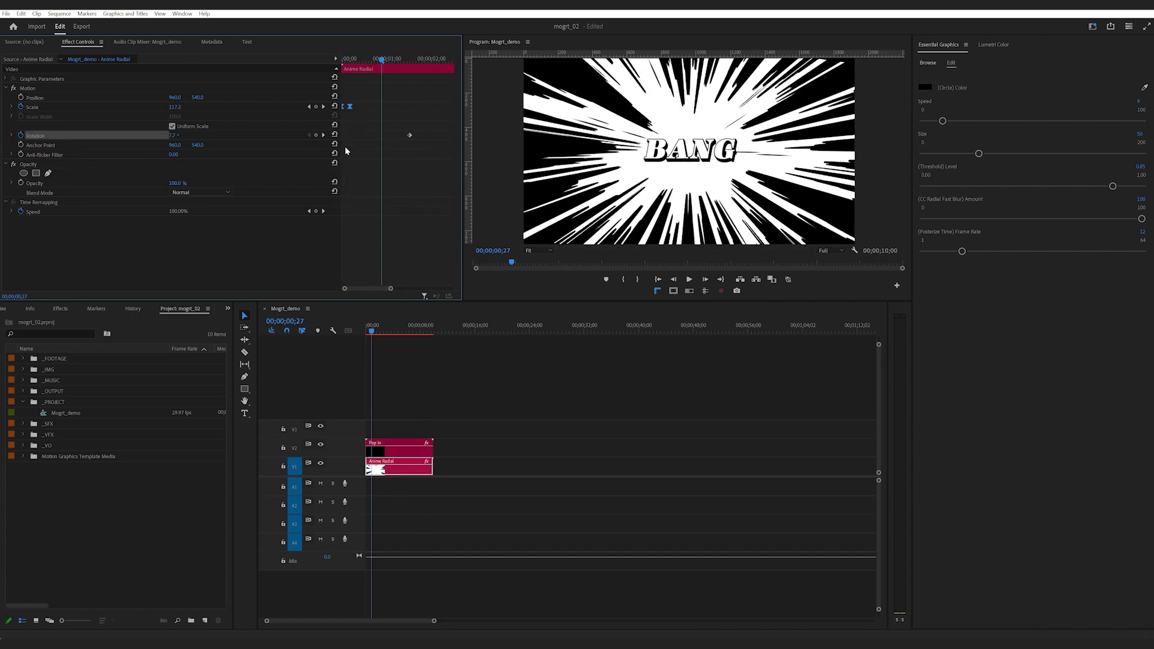
Stack Pop In over Anime Radial and Breathe Loop over Fog Lights, moving the playhead along.
left_click(398, 442)
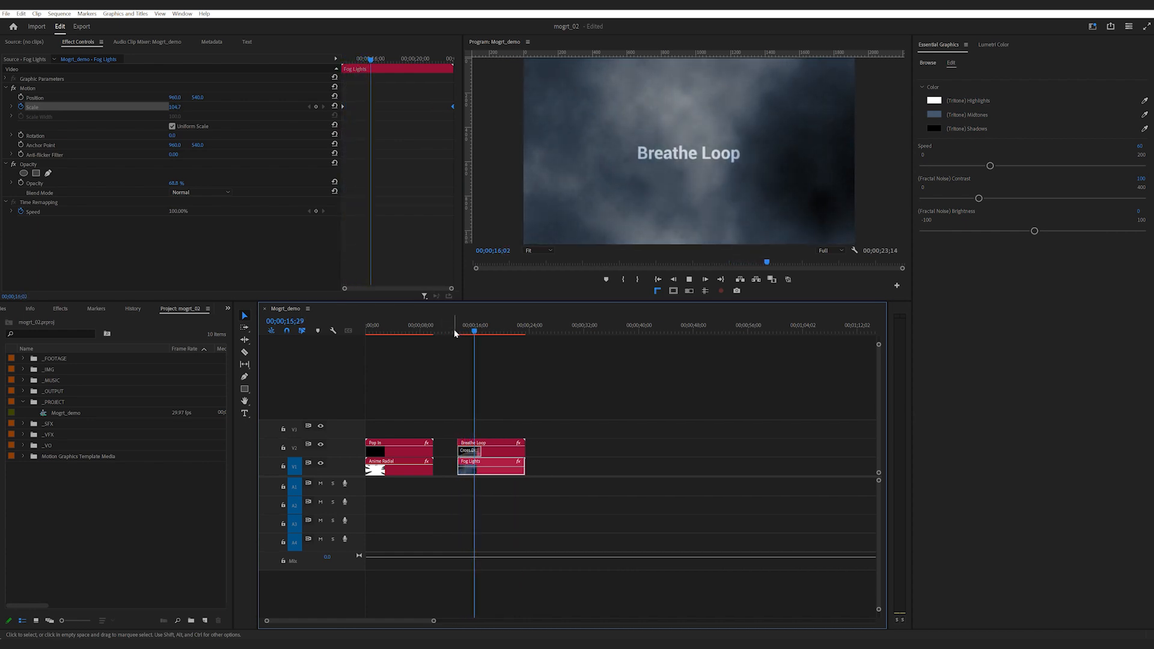
left_click(582, 467)
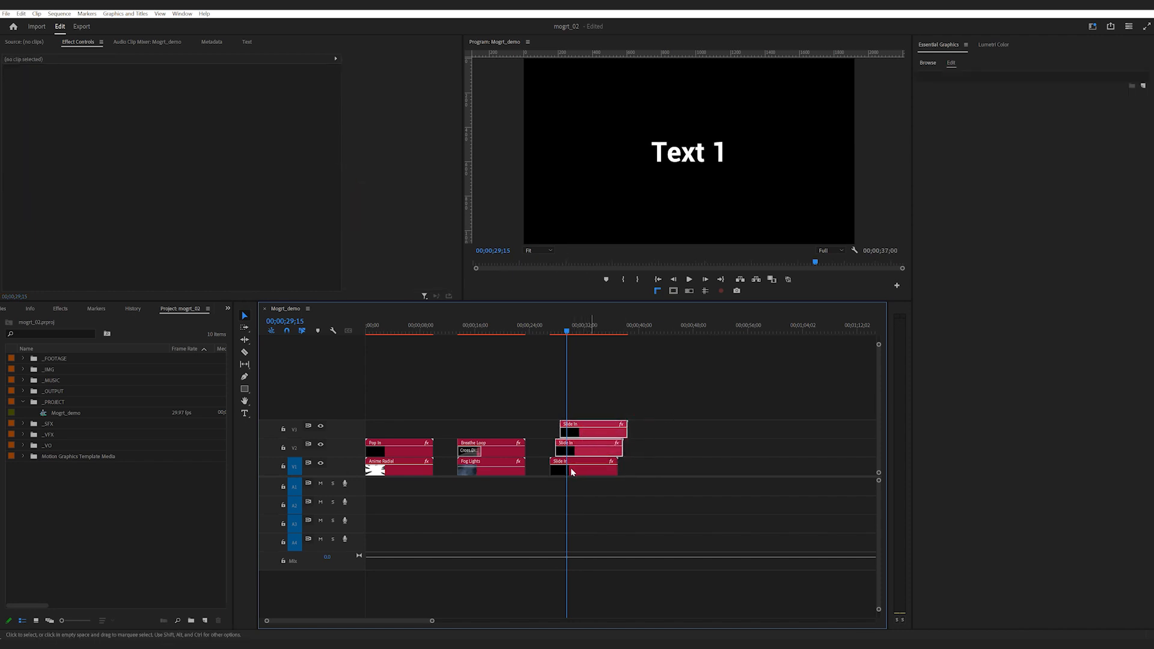
Select the bottom of the three stacked Slide In titles on V1.
left_click(582, 460)
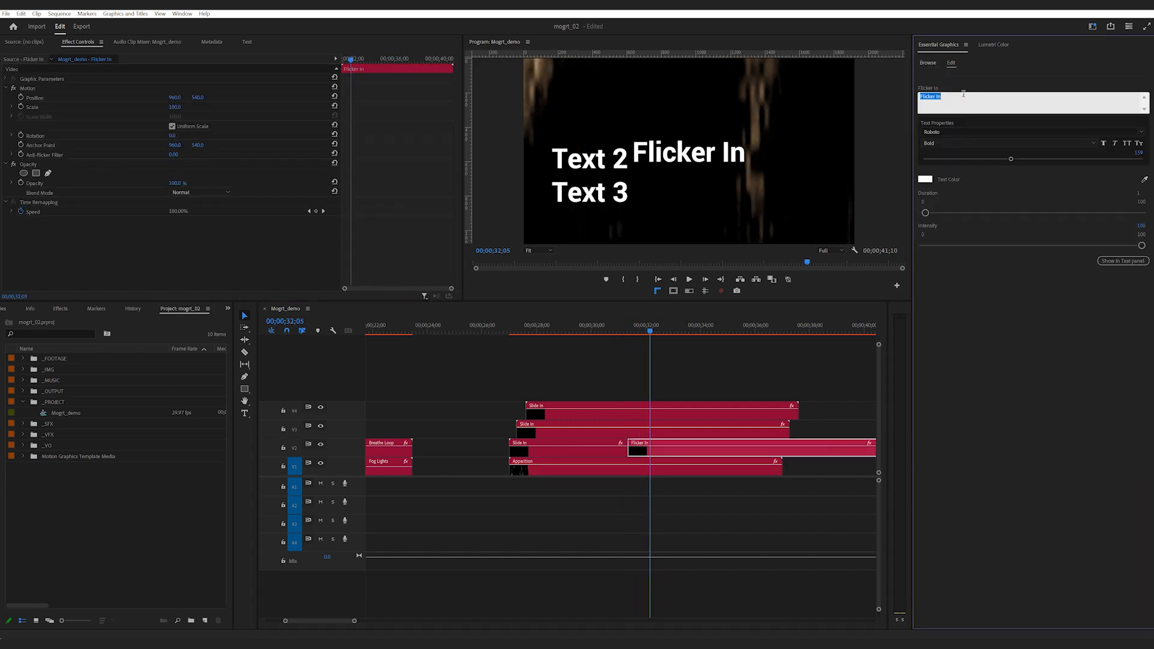
Retitle the Flicker In clip to 'Text 1' and reselect it in the timeline.
type("Text 1")
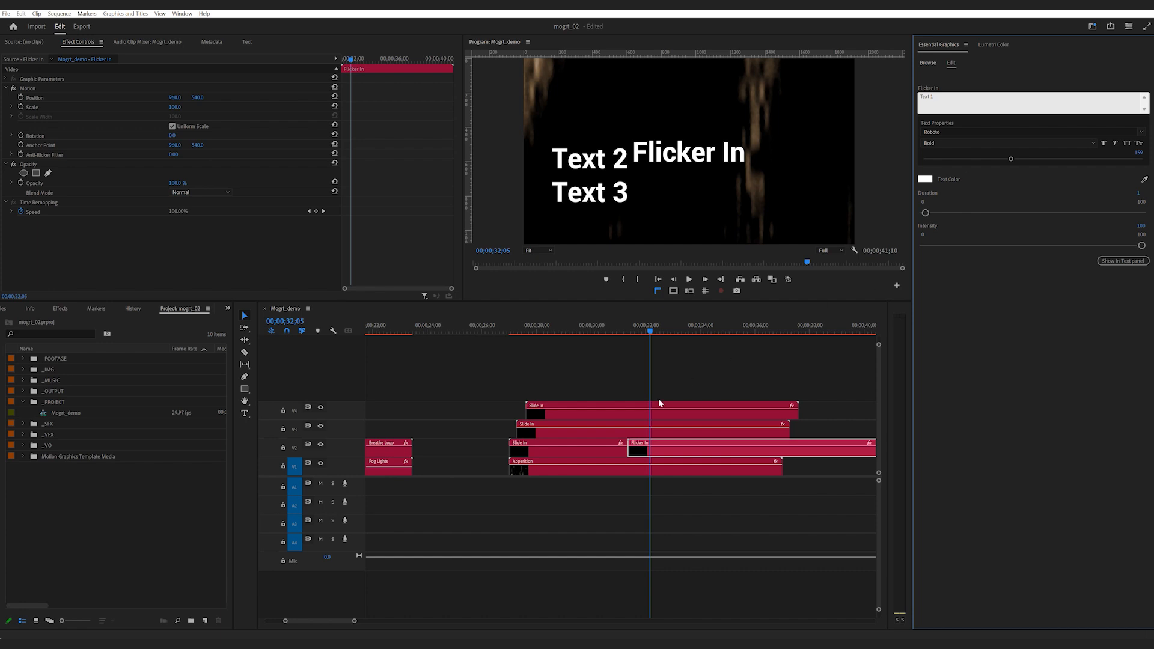
left_click(567, 442)
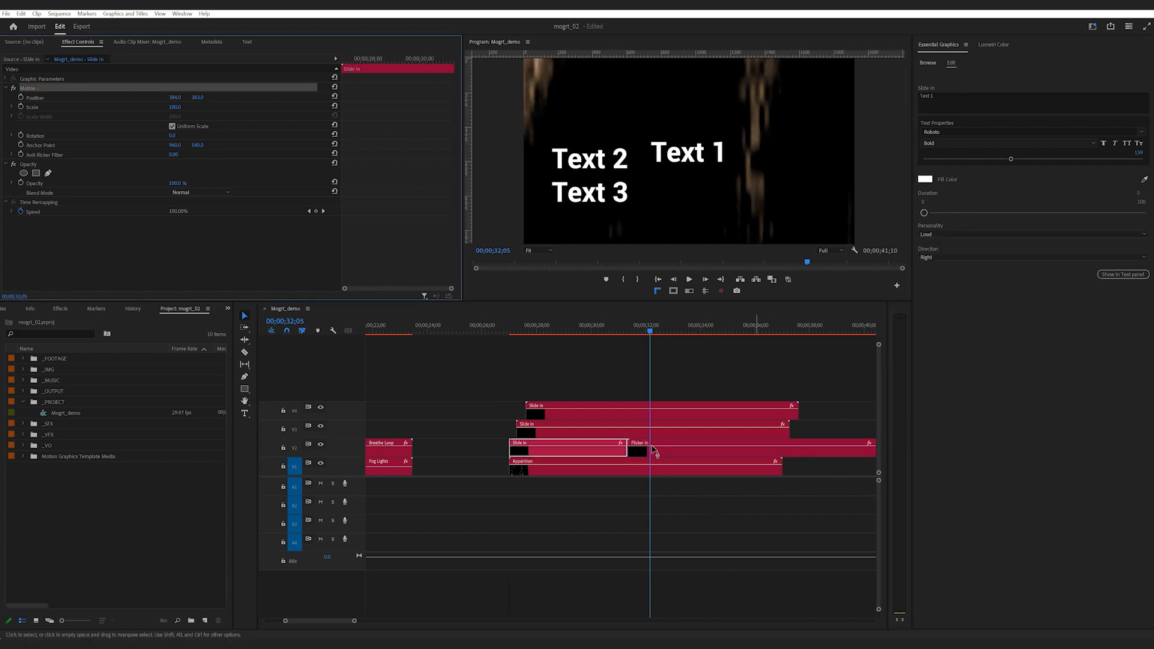
left_click(638, 453)
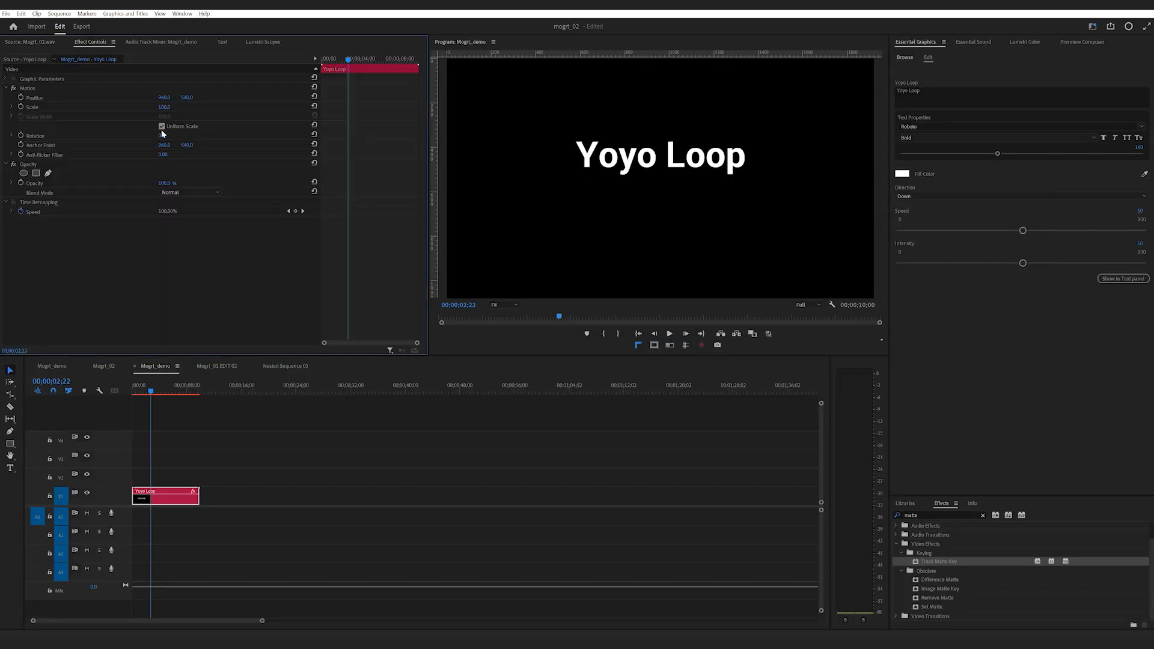
Lower the Yoyo Loop title's Position in the frame, then deselect the clip.
double_click(163, 107)
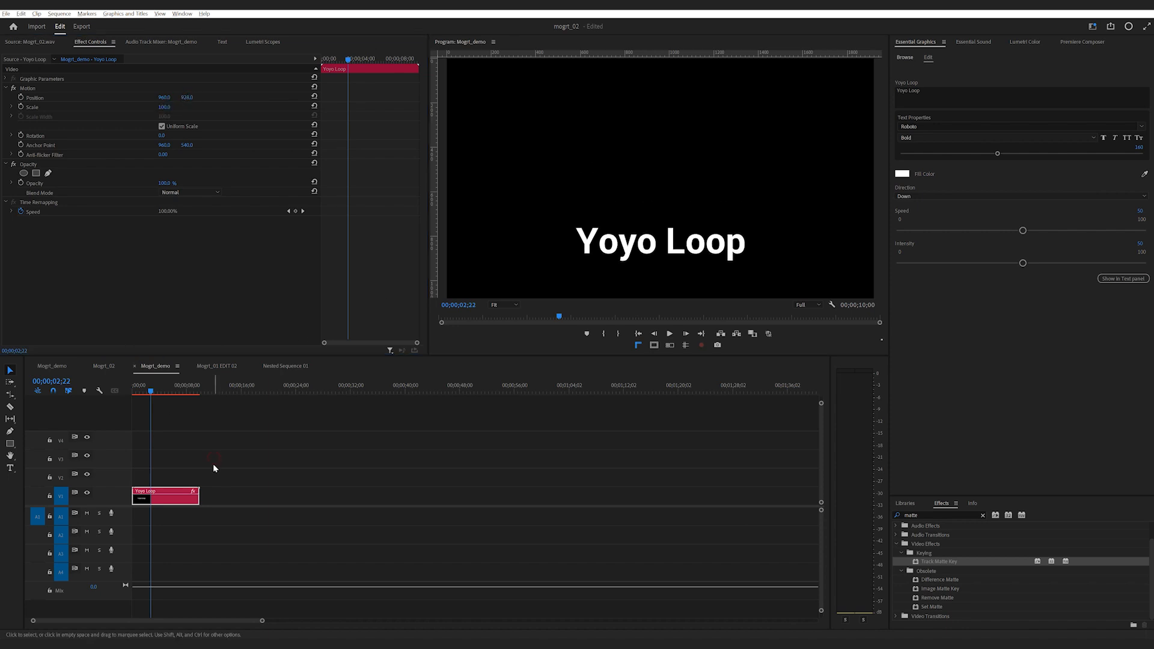
left_click(903, 57)
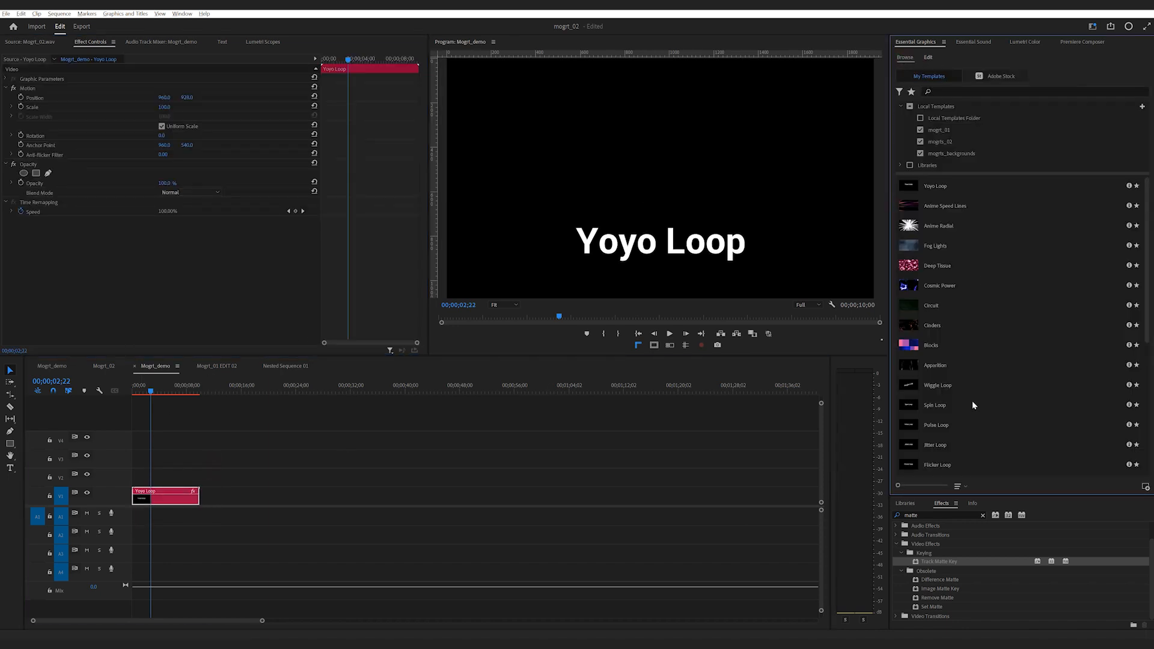
Swap the Yoyo Loop clip for the Spin Loop template from Essential Graphics Browse.
scroll("down", 3)
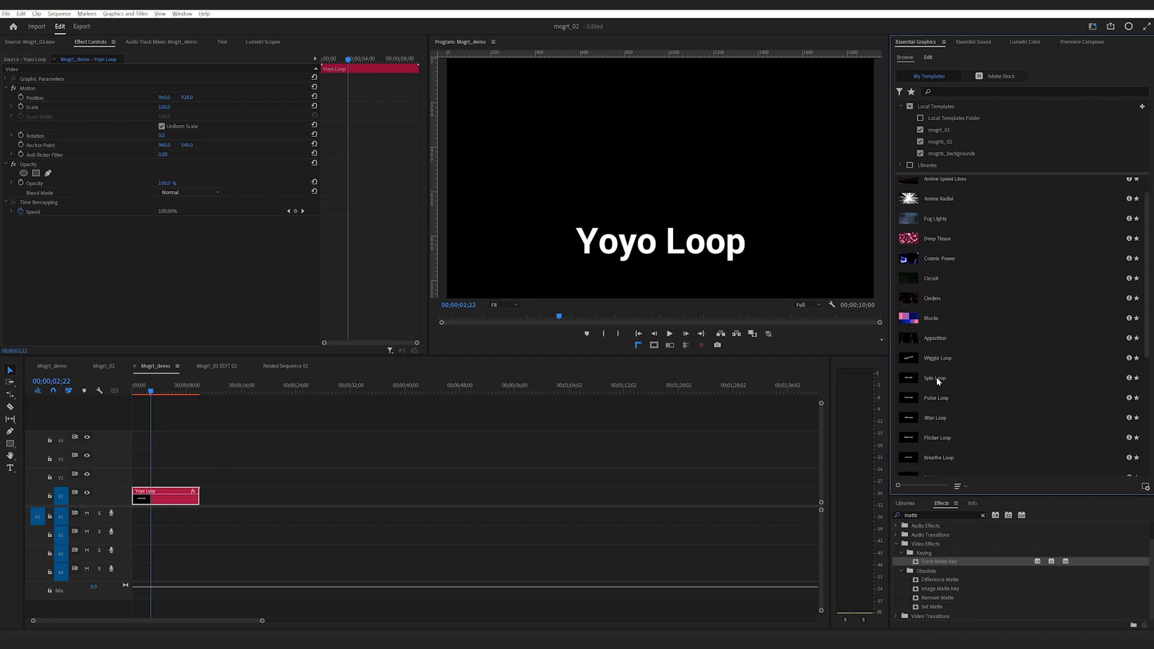
left_click(939, 378)
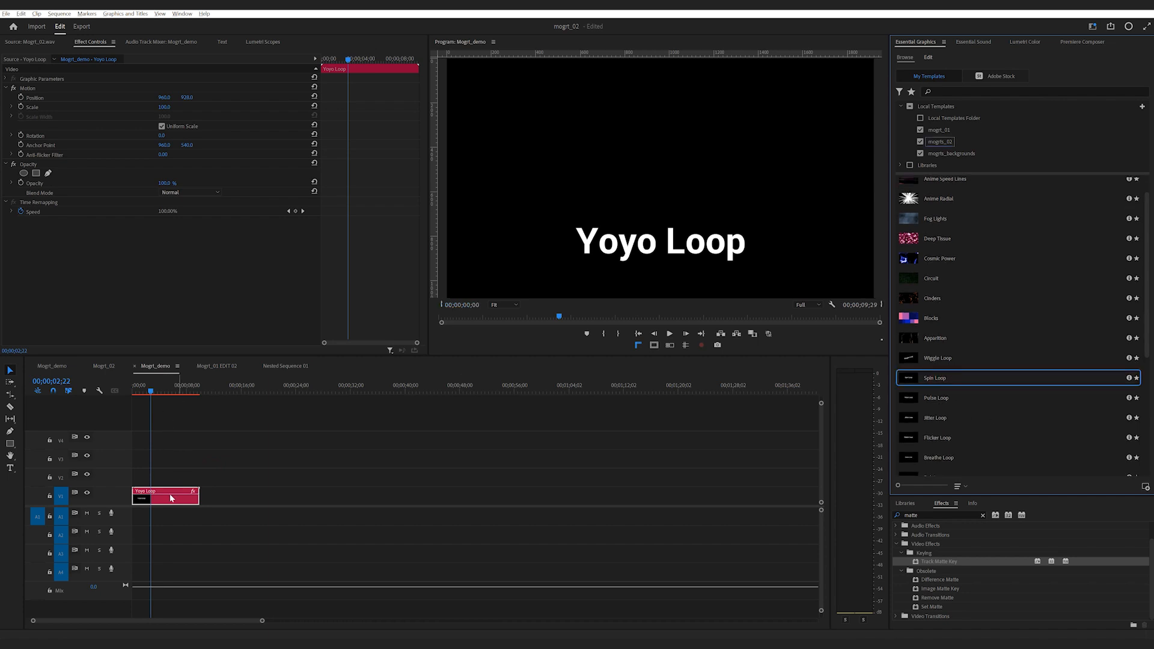
double_click(936, 378)
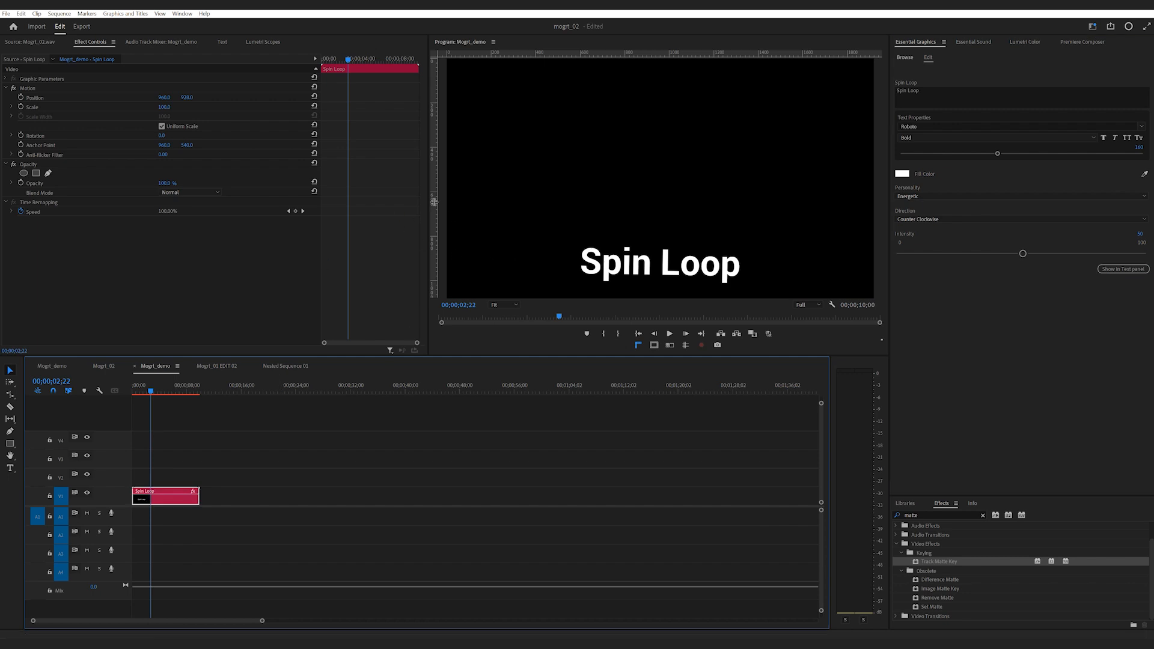